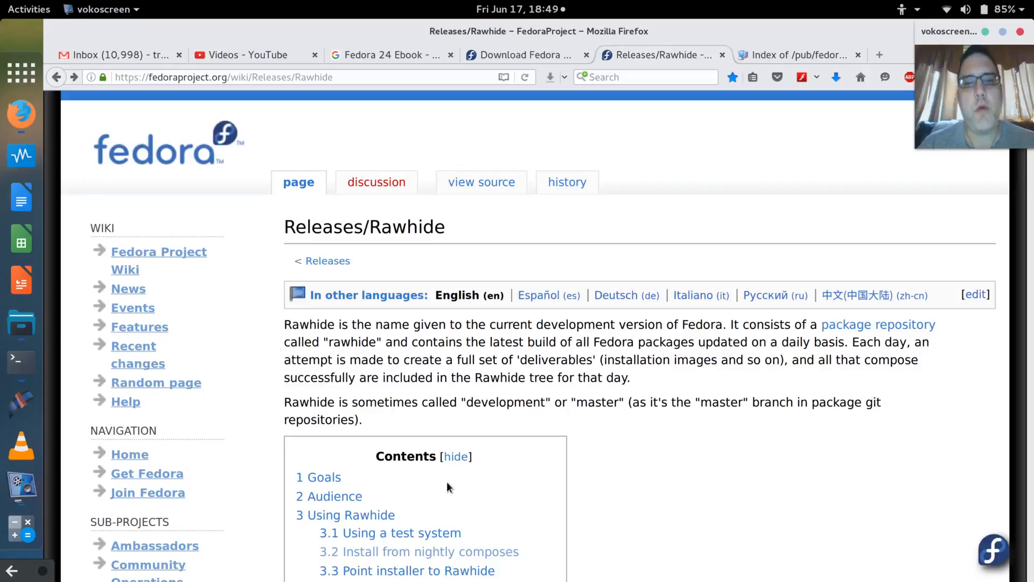
pyautogui.moveTo(506, 554)
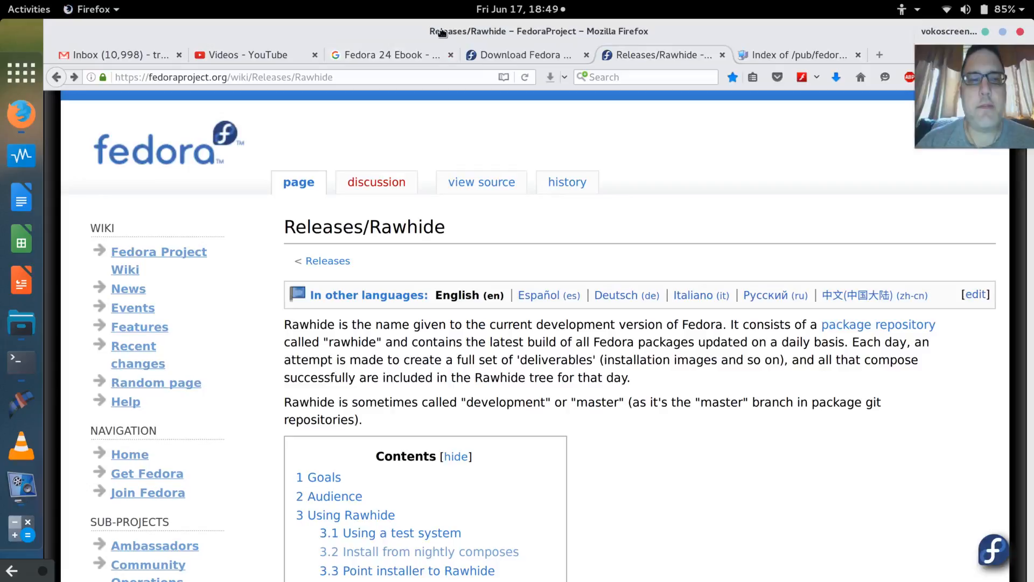
pyautogui.moveTo(450, 212)
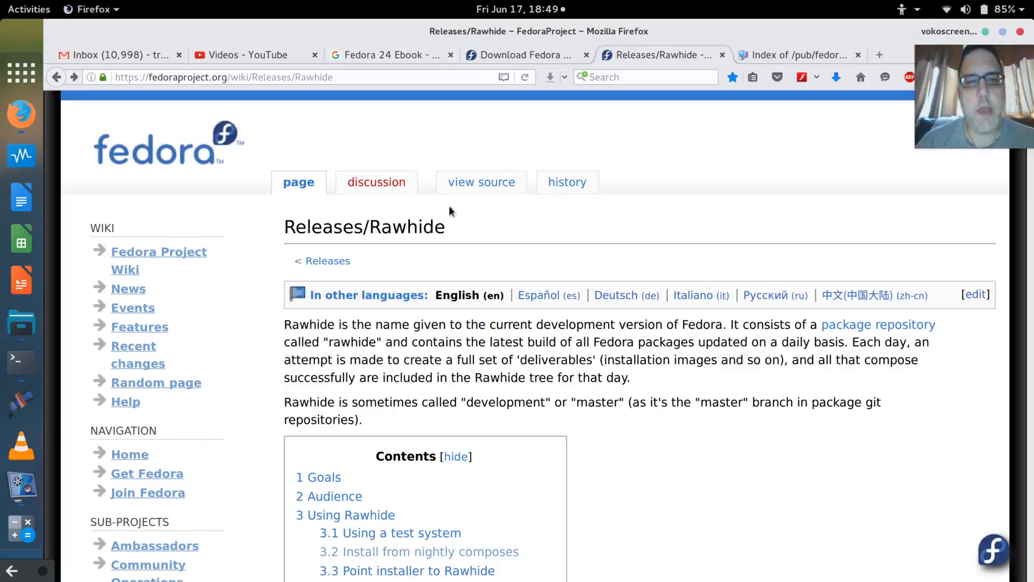
# - Switch to the Firefox tab listing the Rawhide Workstation x86_64 ISO index
pyautogui.scroll(-3)
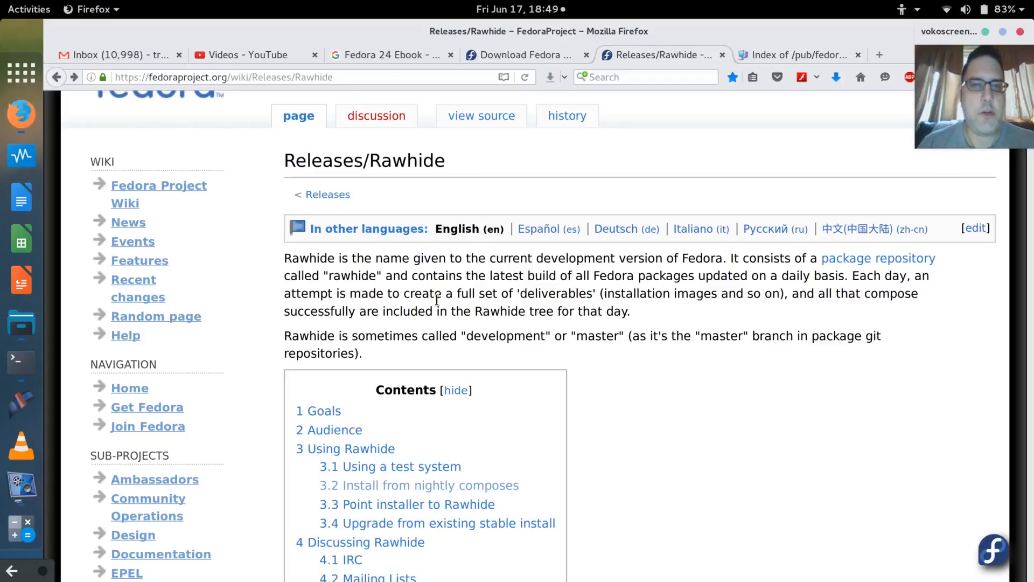
pyautogui.moveTo(663, 318)
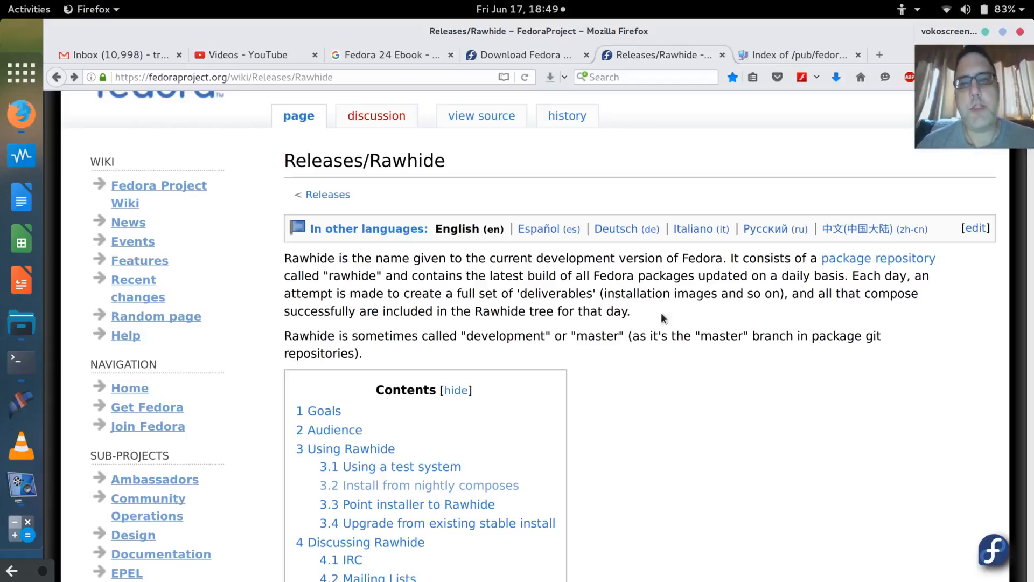
pyautogui.moveTo(543, 269)
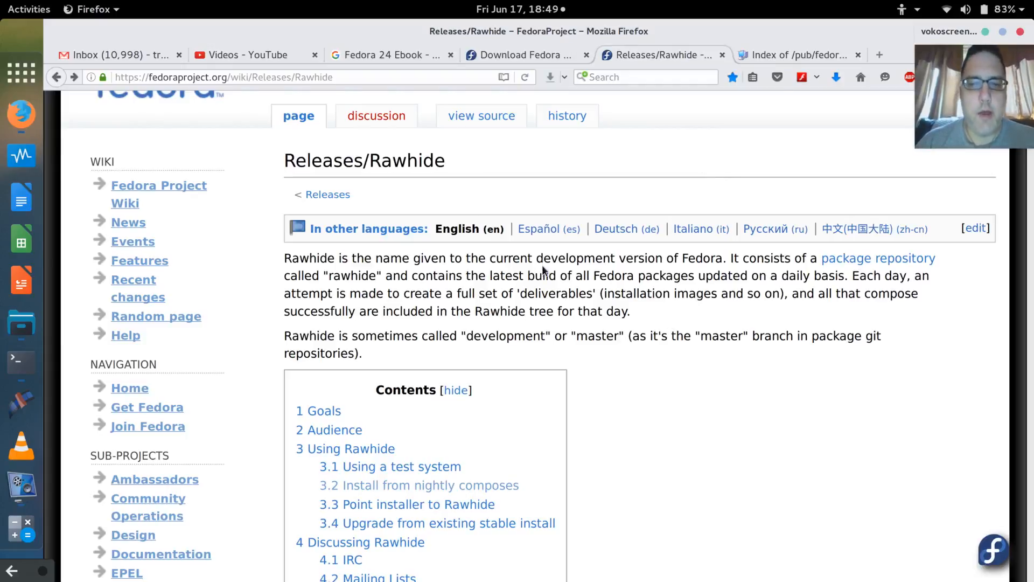
pyautogui.scroll(-3)
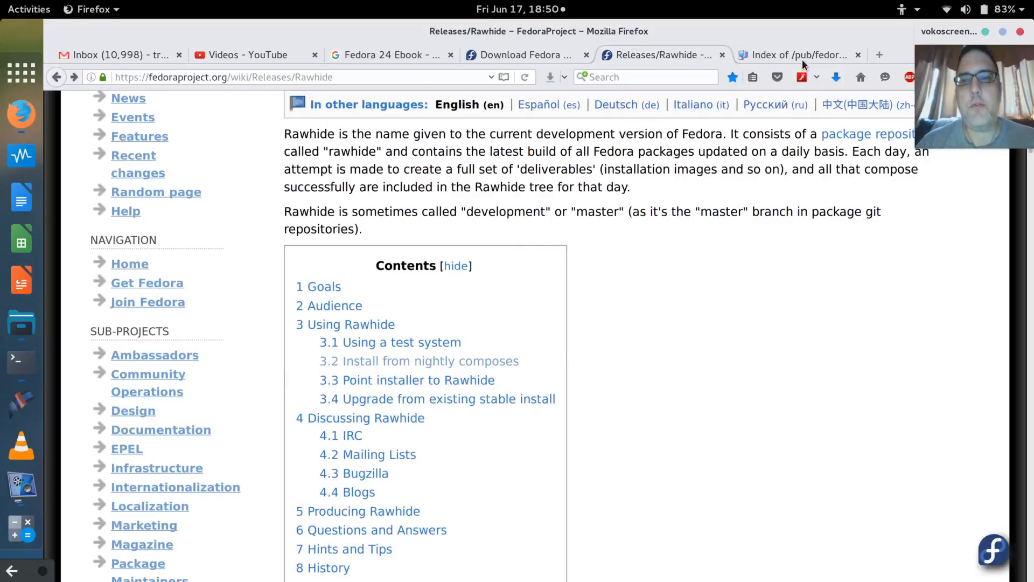
pyautogui.click(798, 55)
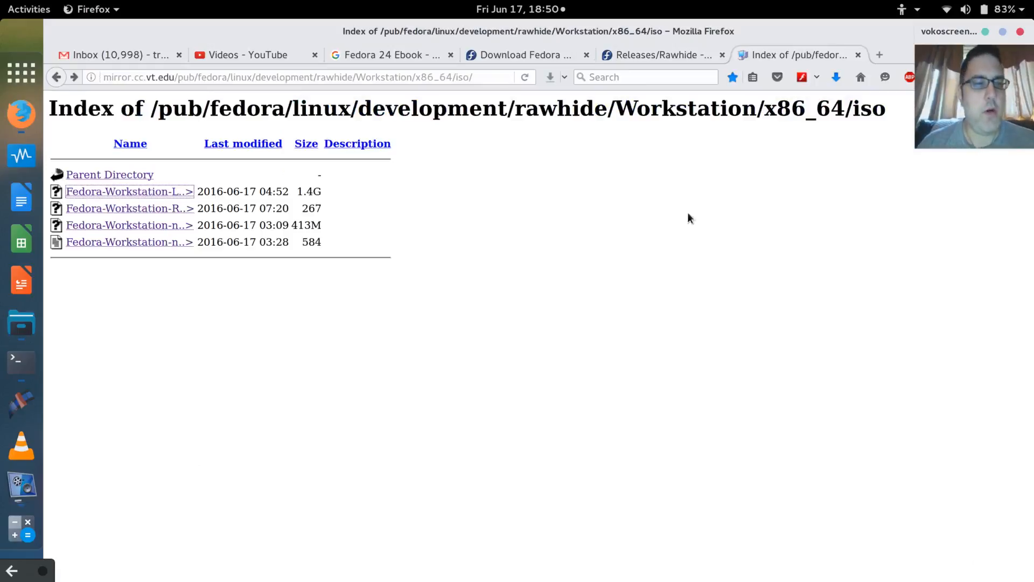
pyautogui.moveTo(462, 128)
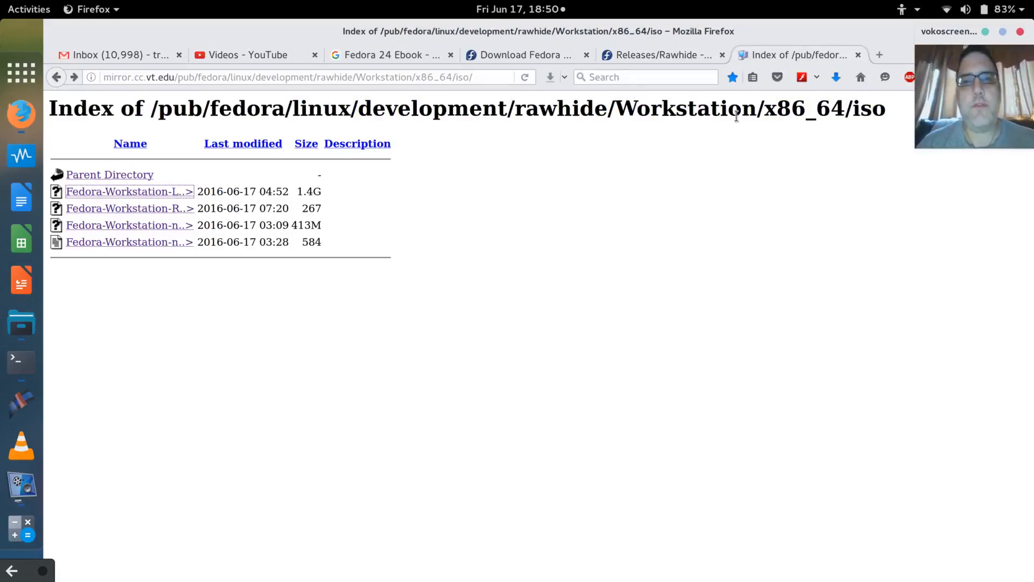
pyautogui.moveTo(666, 169)
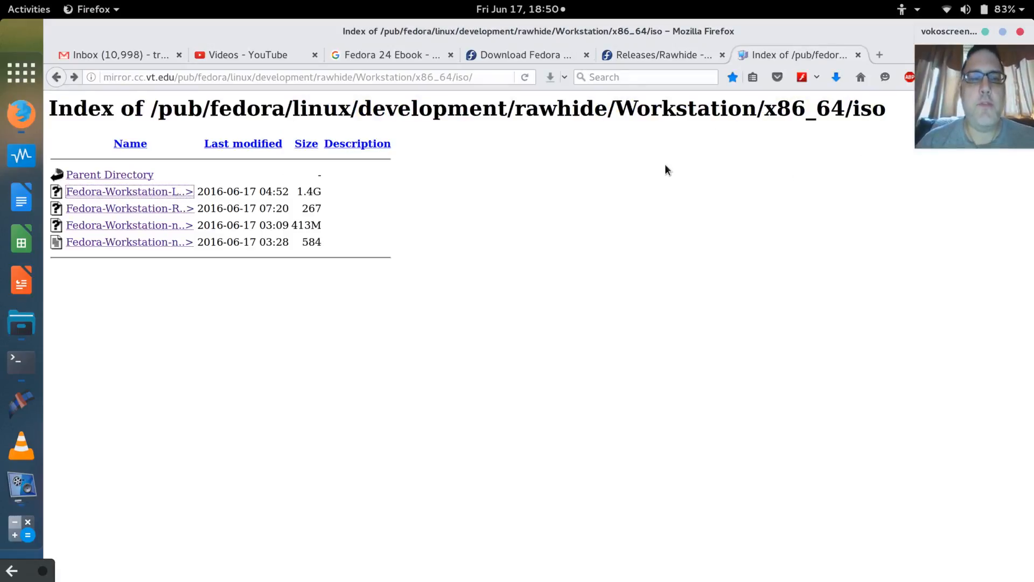
pyautogui.moveTo(153, 231)
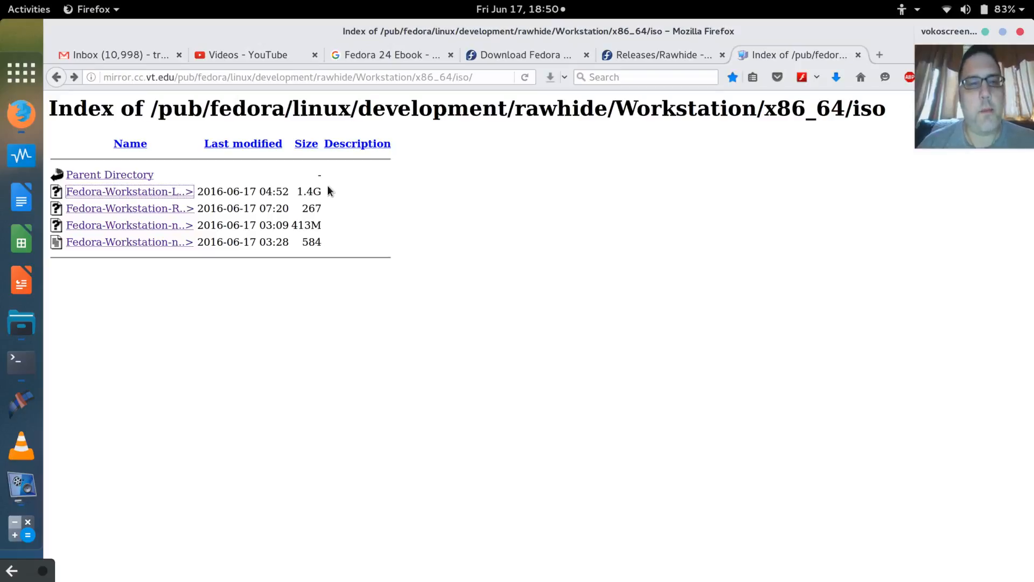
pyautogui.moveTo(139, 203)
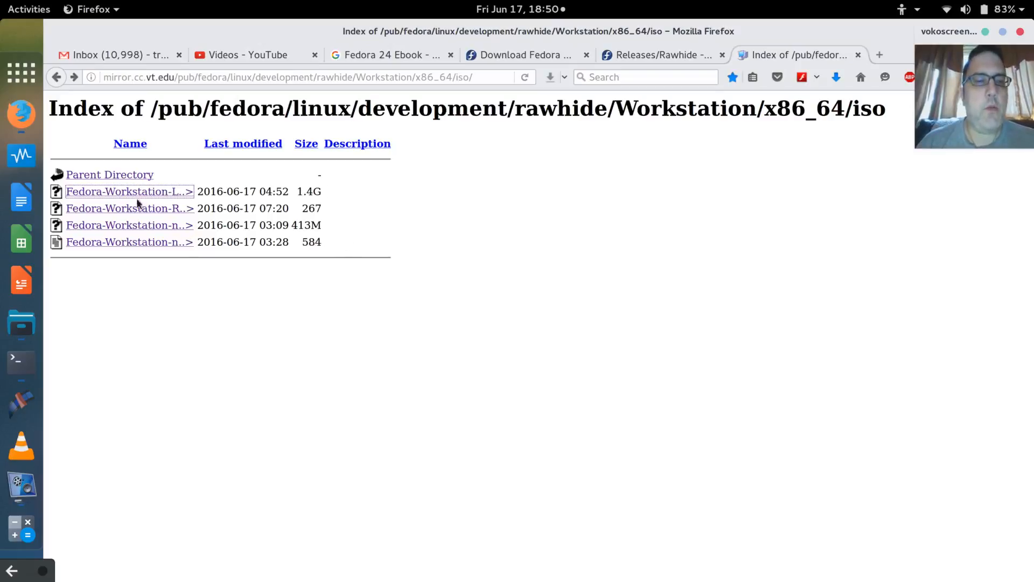
pyautogui.moveTo(129, 191)
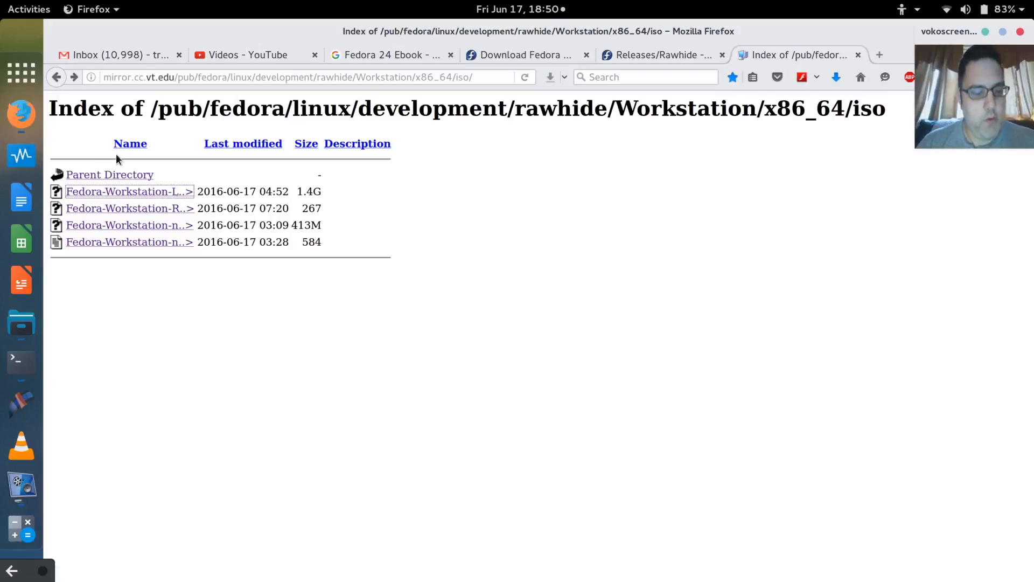
# - Search 'fed' in Activities and launch Fedora Media Writer, authenticating as administrator
pyautogui.click(28, 10)
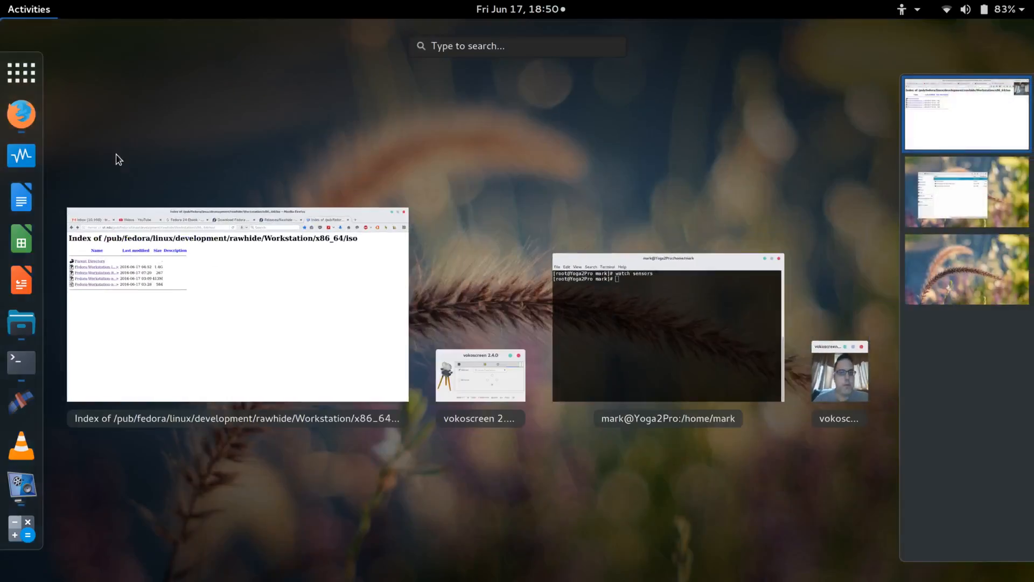
pyautogui.write('f')
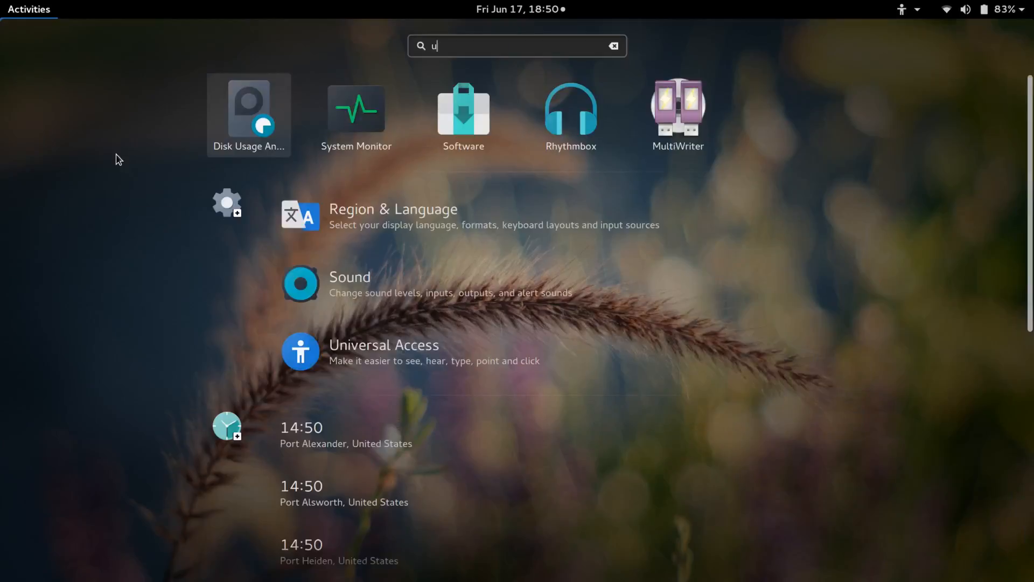
pyautogui.write('fed')
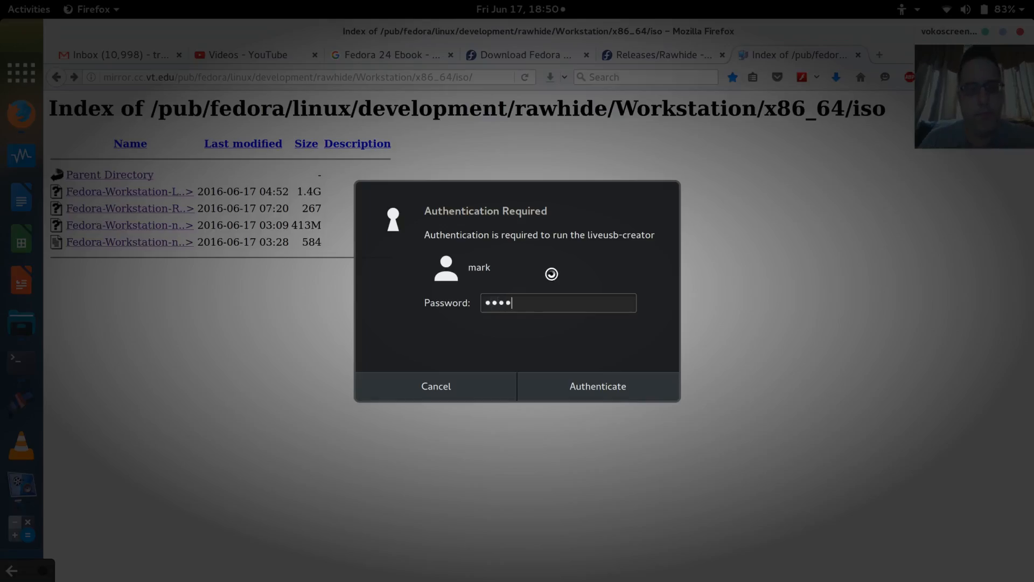
pyautogui.click(596, 386)
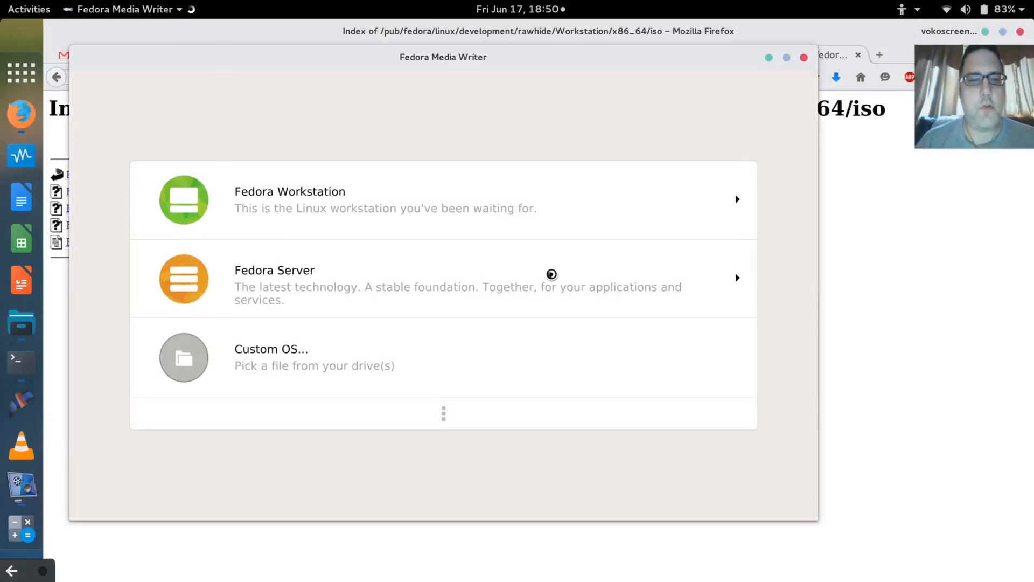
# - Pick Custom OS and select Fedora-Workstation-Live-x86_64-Rawhide-20160617.n.0.iso from Downloads
pyautogui.click(270, 356)
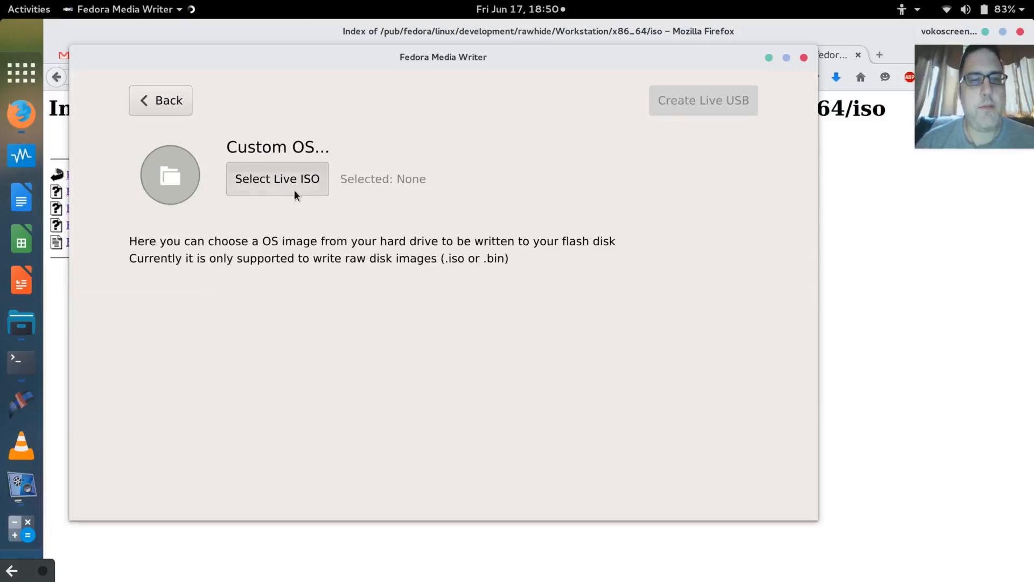
pyautogui.click(277, 178)
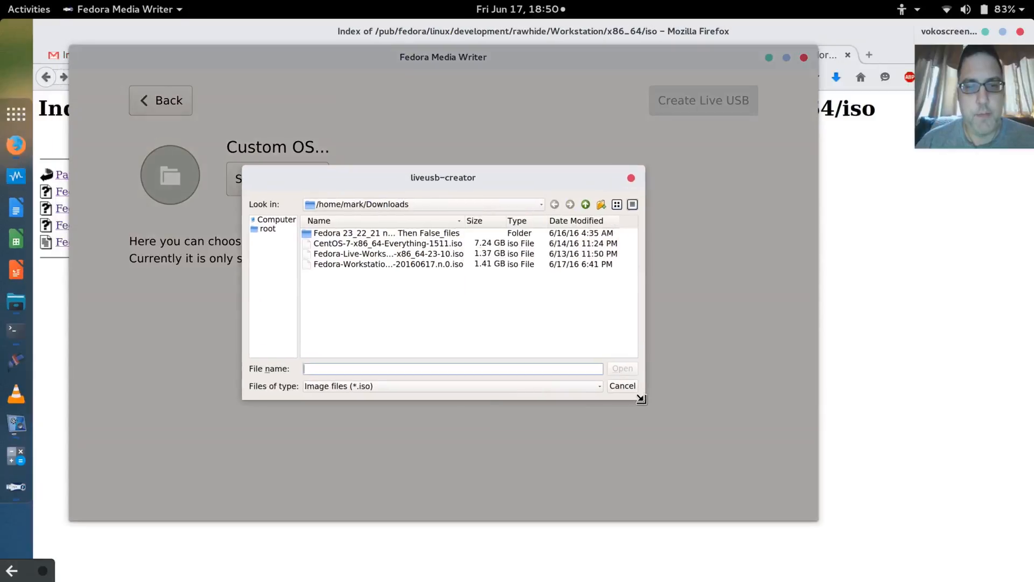
pyautogui.moveTo(462, 221); pyautogui.dragTo(511, 220)
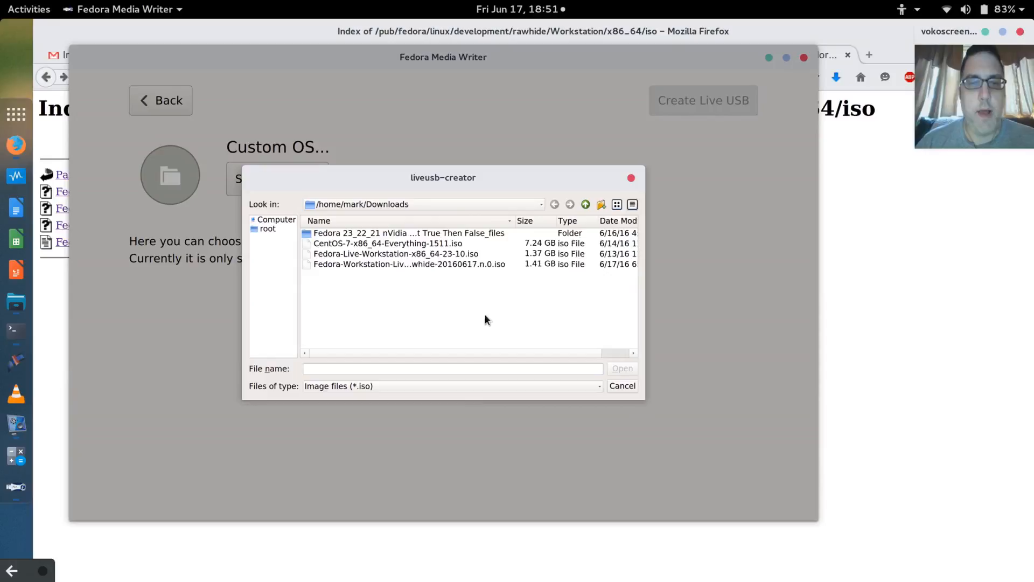
pyautogui.moveTo(389, 290)
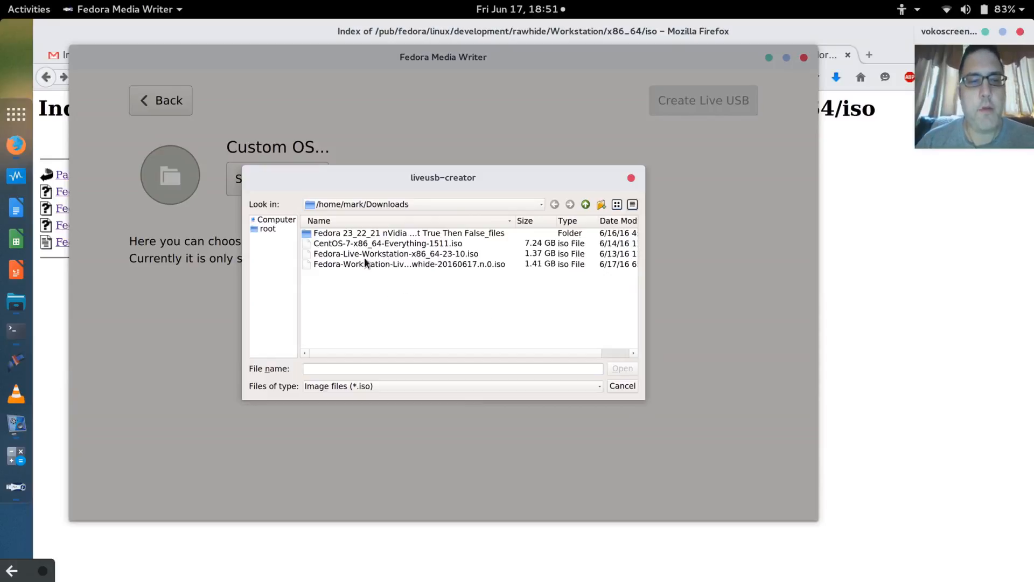
pyautogui.moveTo(387, 255)
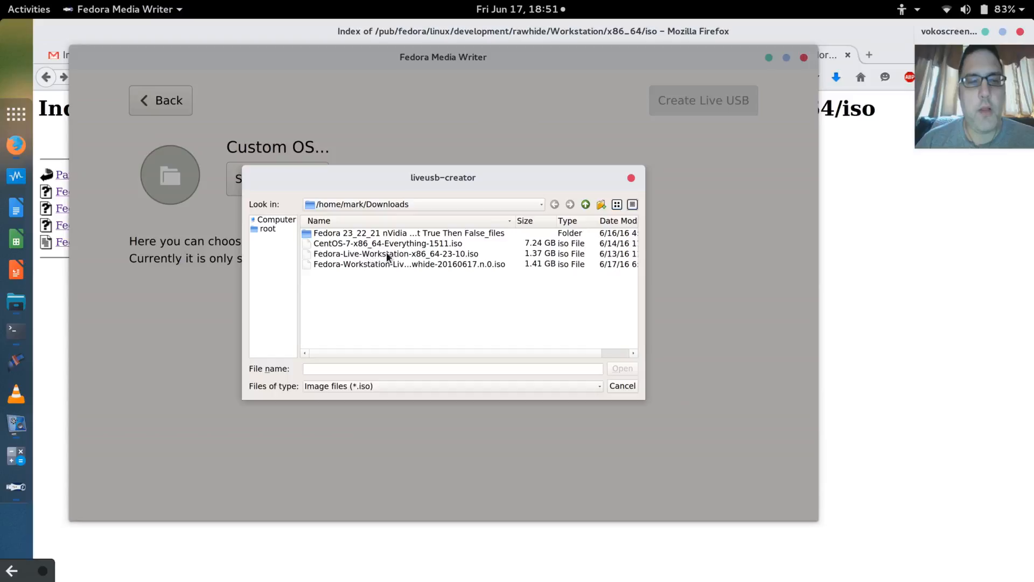
pyautogui.moveTo(388, 302)
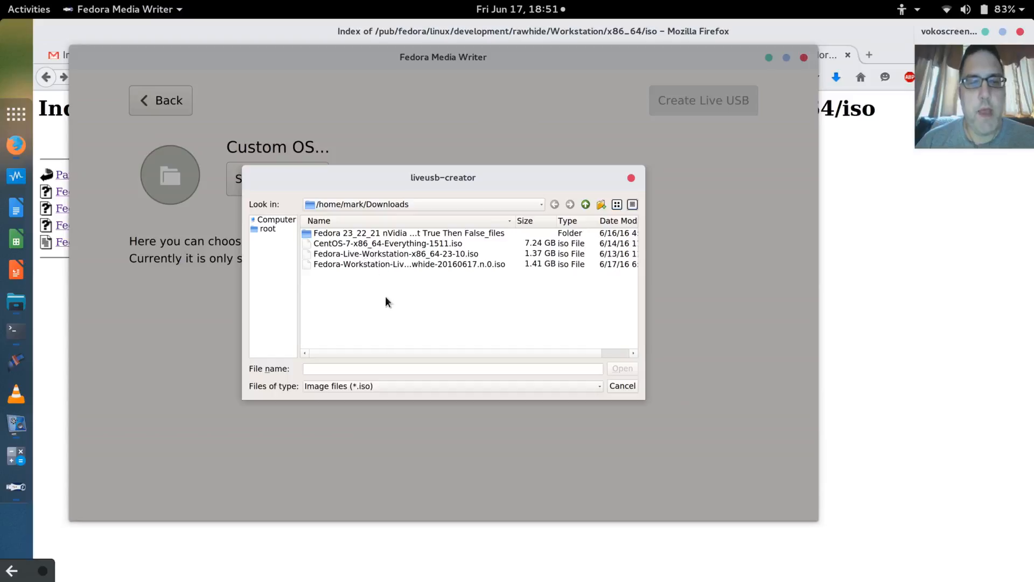
pyautogui.moveTo(514, 222)
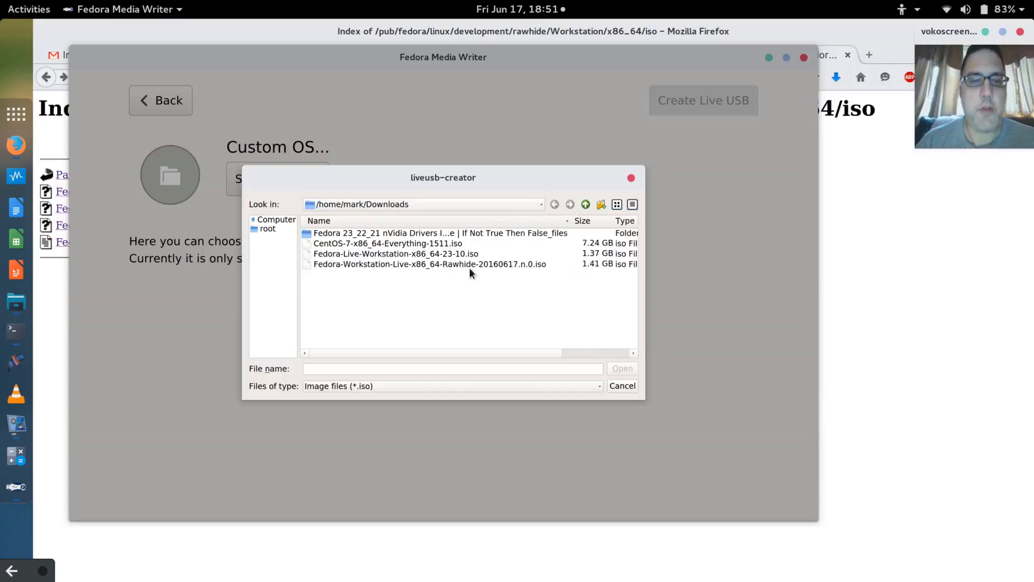
pyautogui.moveTo(405, 270)
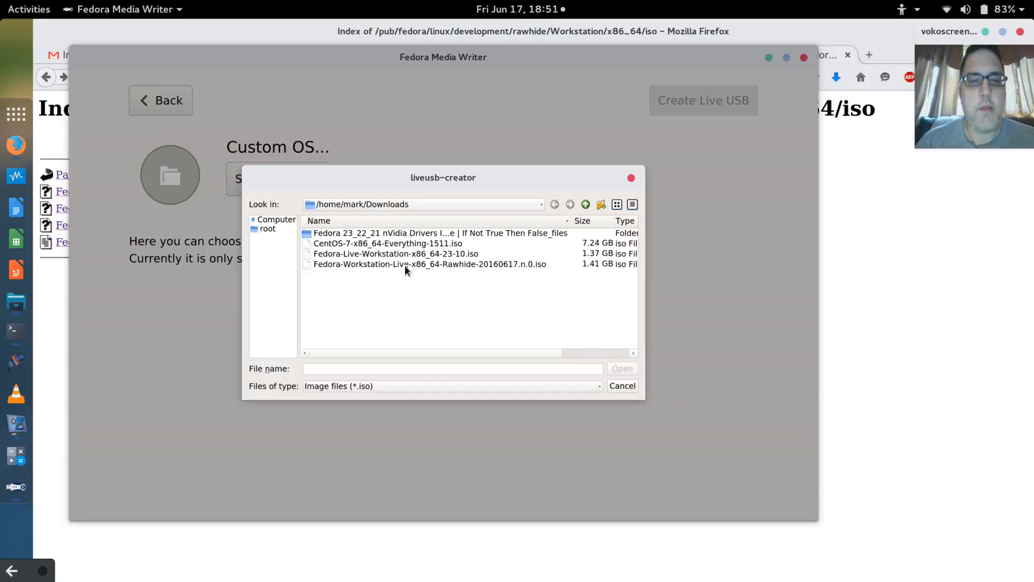
pyautogui.click(429, 263)
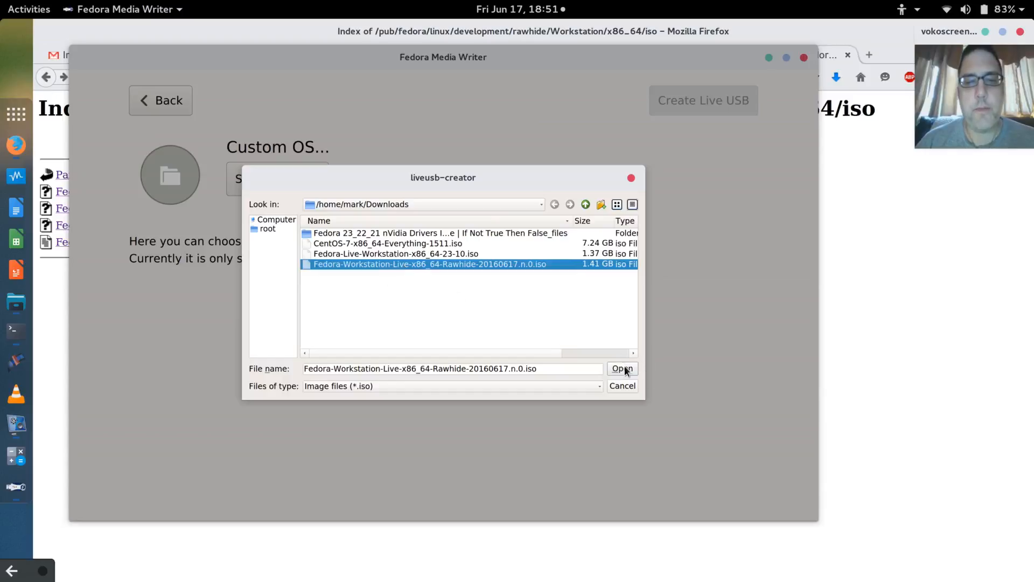
# - Open the Rawhide 20160617 ISO and start Create Live USB
pyautogui.click(621, 368)
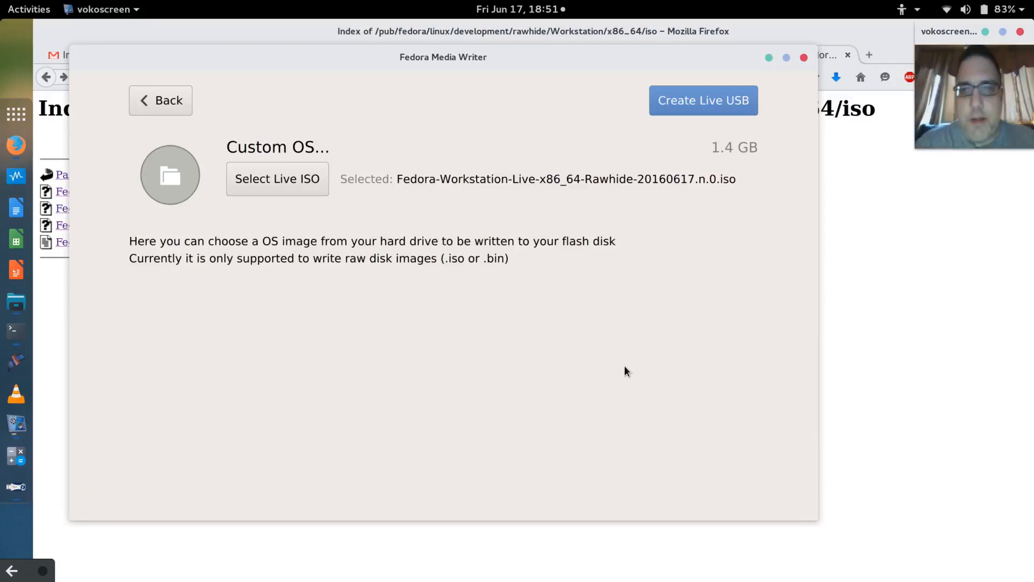
pyautogui.moveTo(358, 282)
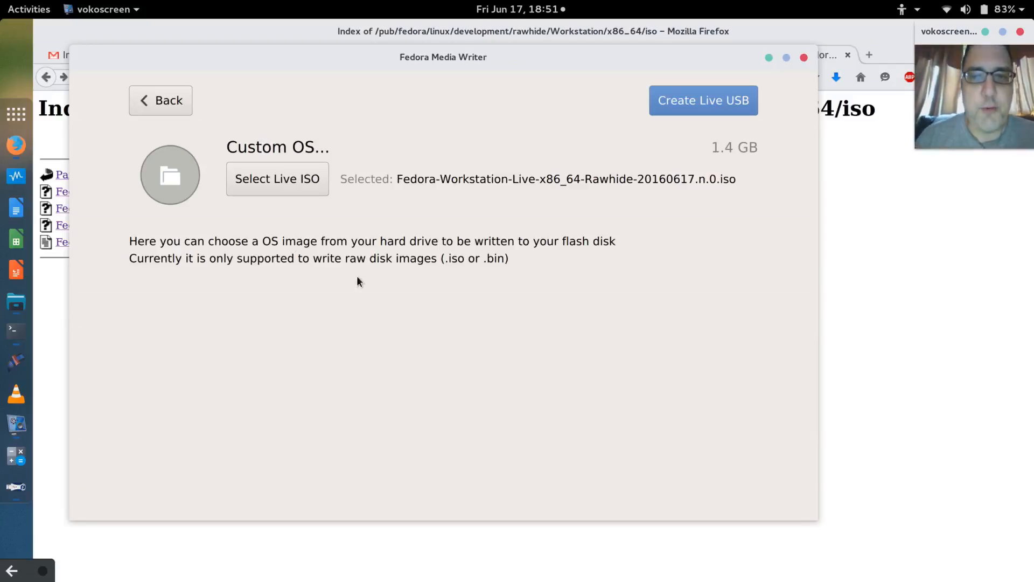
pyautogui.moveTo(409, 231)
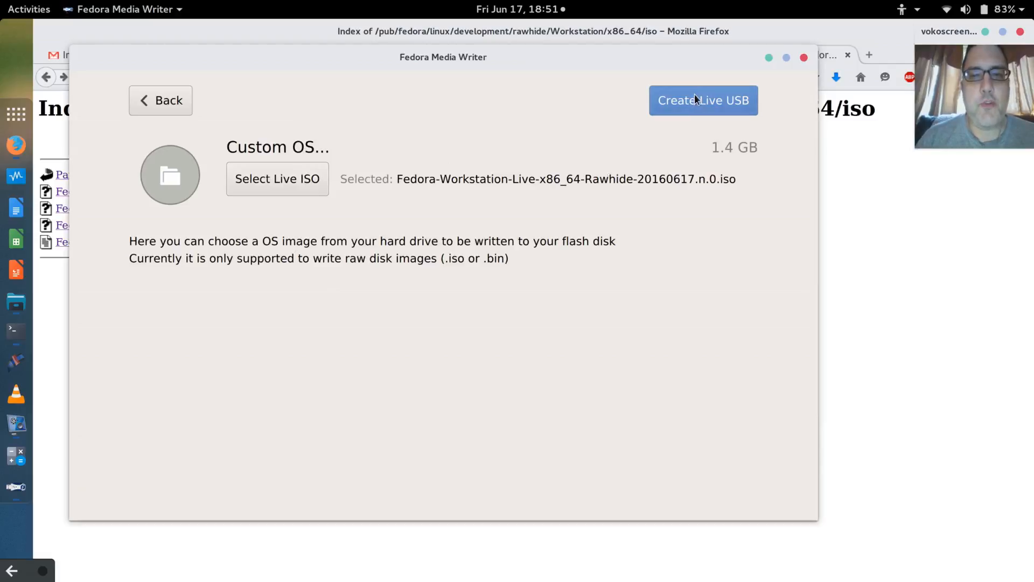
pyautogui.click(703, 100)
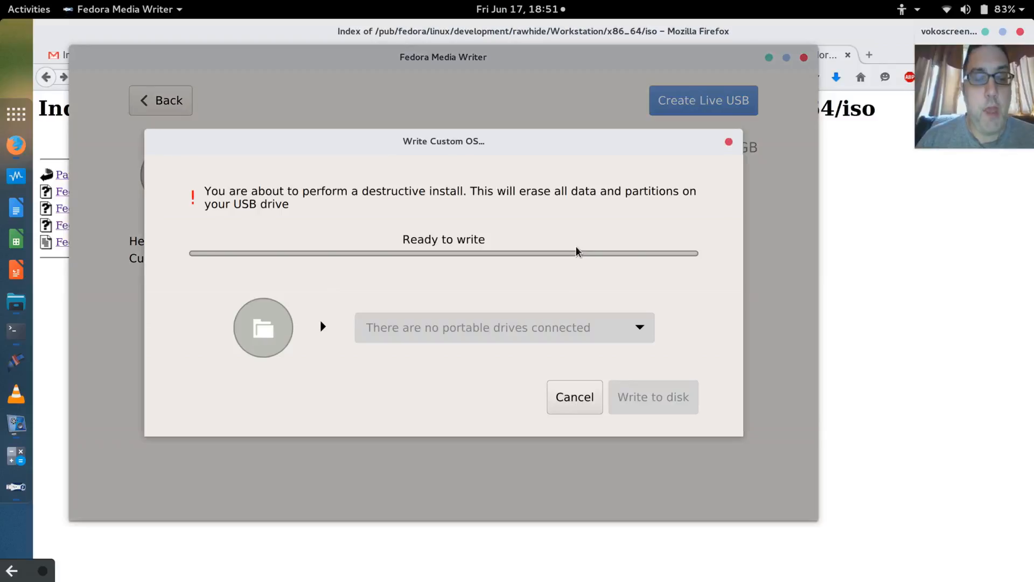
pyautogui.moveTo(89, 328)
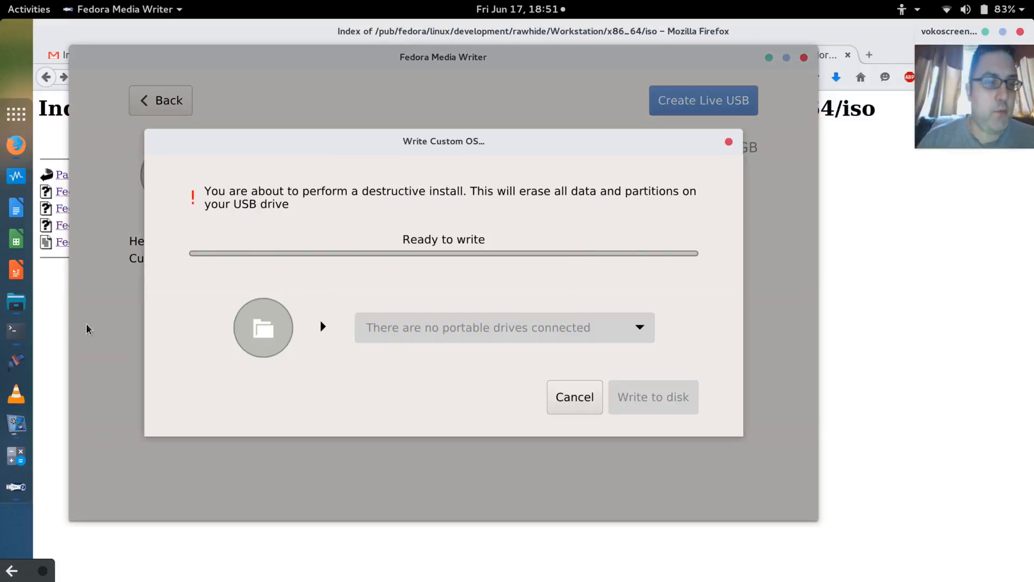
pyautogui.moveTo(16, 300)
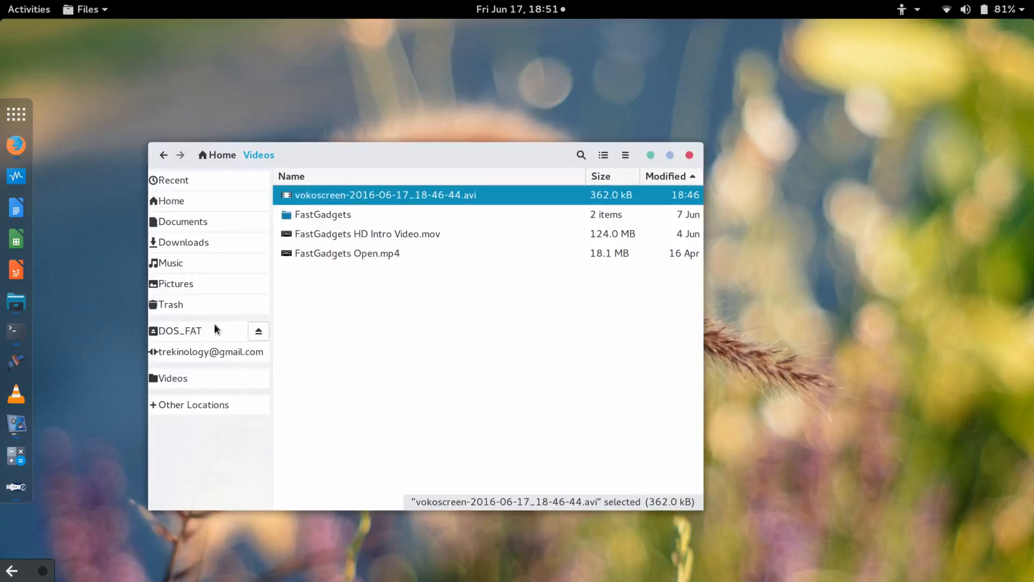
# - Browse the DOS_FAT drive in the Files sidebar
pyautogui.click(179, 331)
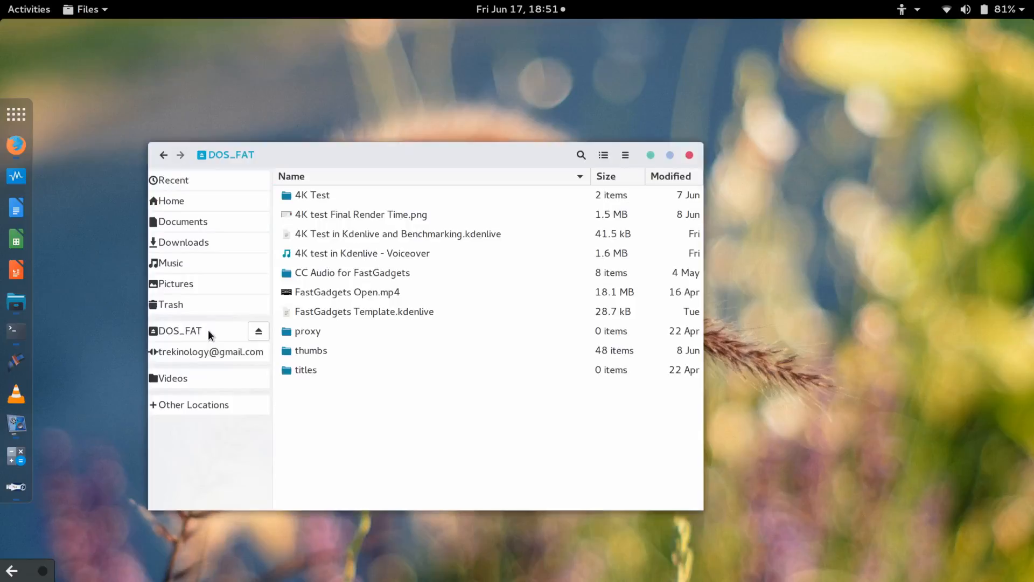
pyautogui.moveTo(210, 369)
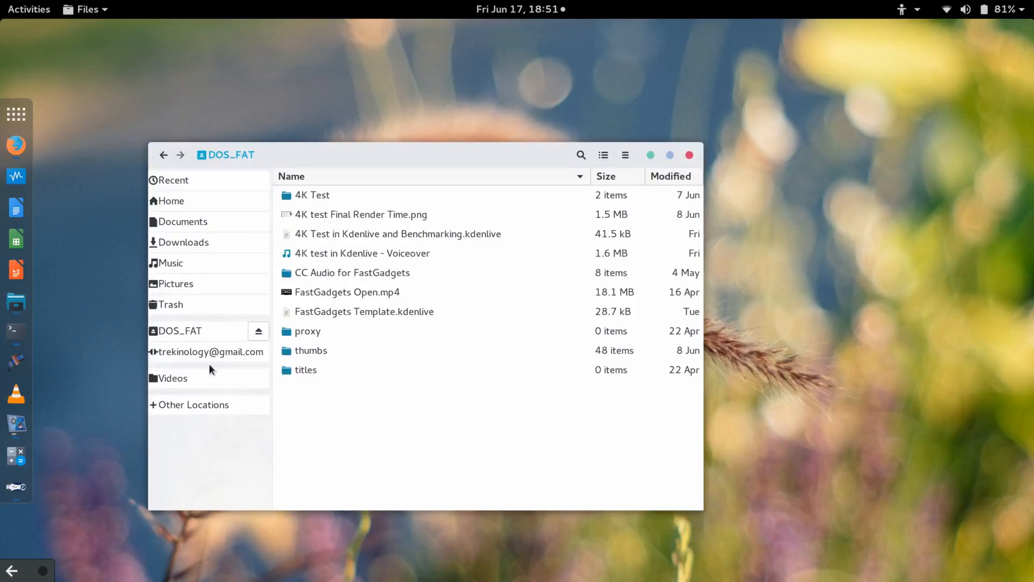
pyautogui.moveTo(178, 330)
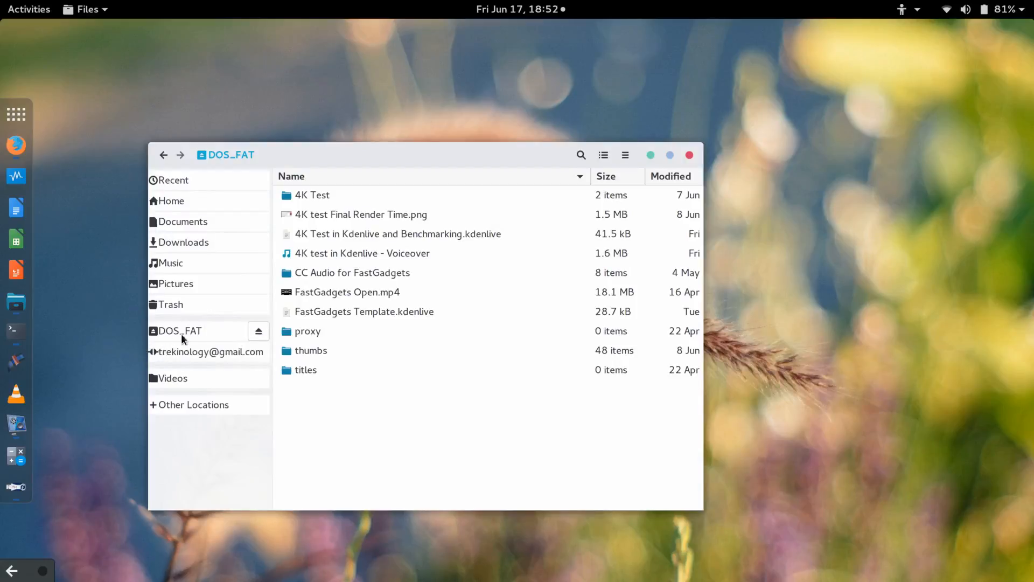
pyautogui.moveTo(15, 330)
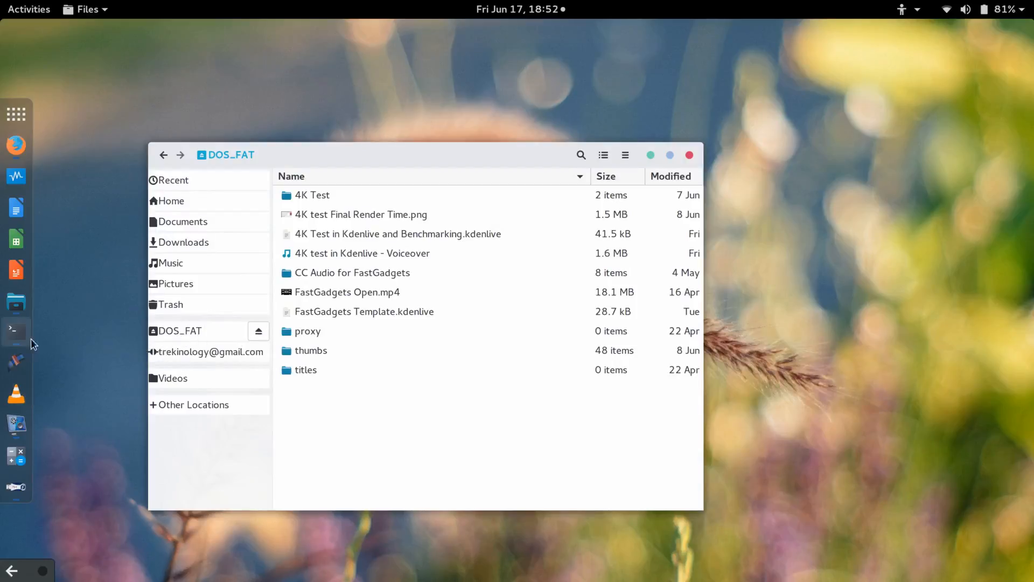
pyautogui.moveTo(16, 362)
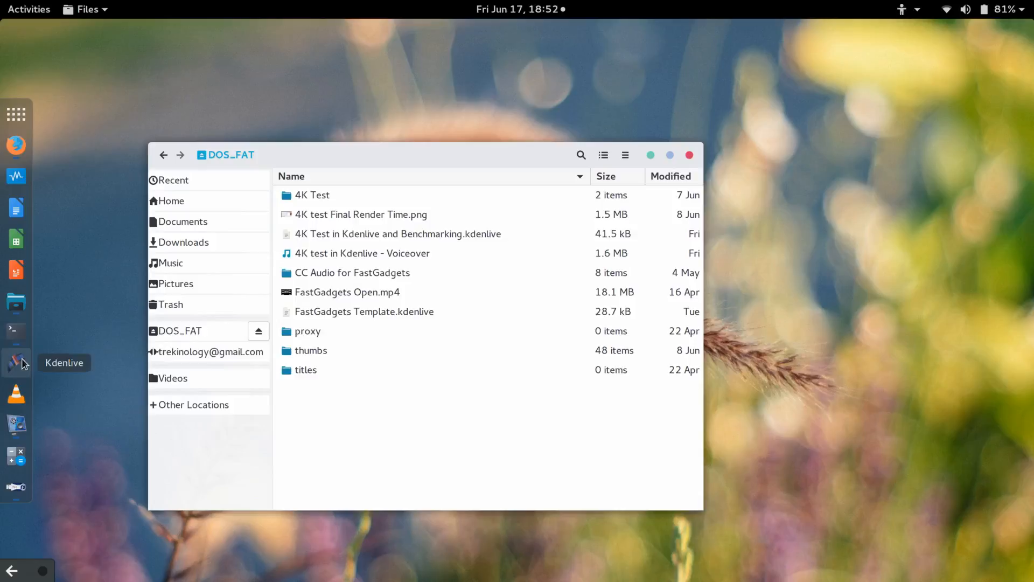
pyautogui.moveTo(16, 420)
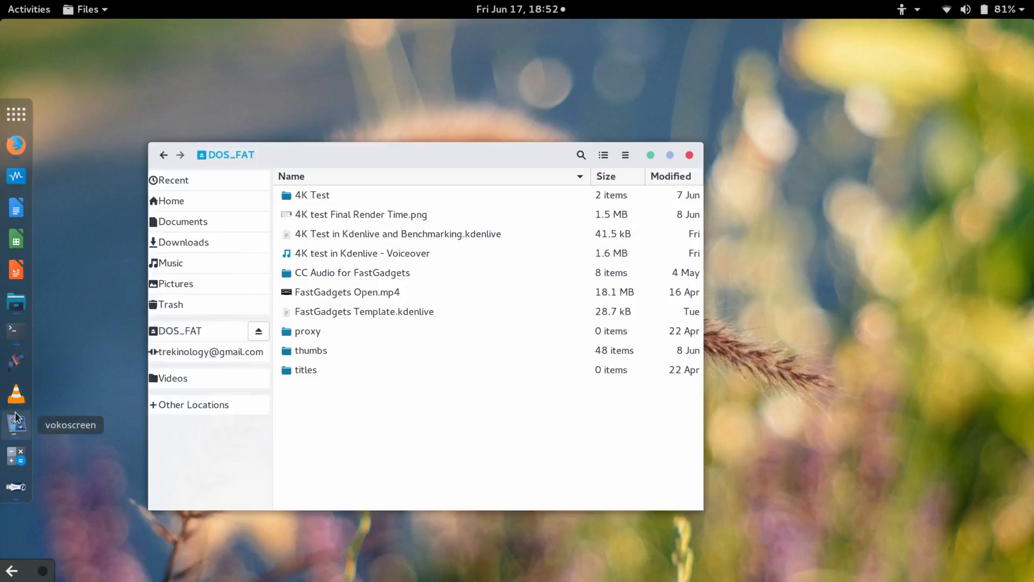
pyautogui.moveTo(42, 473)
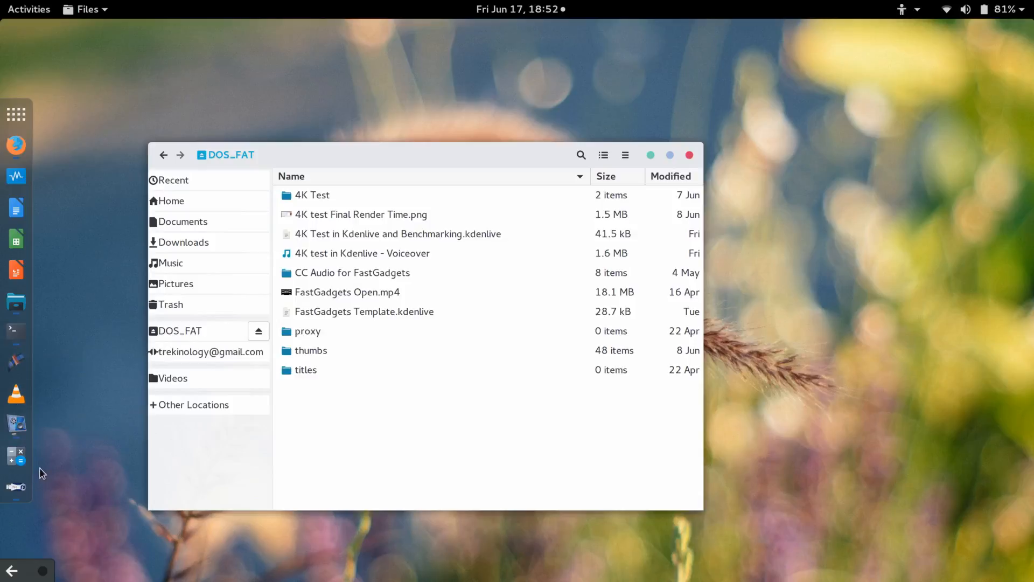
pyautogui.moveTo(53, 264)
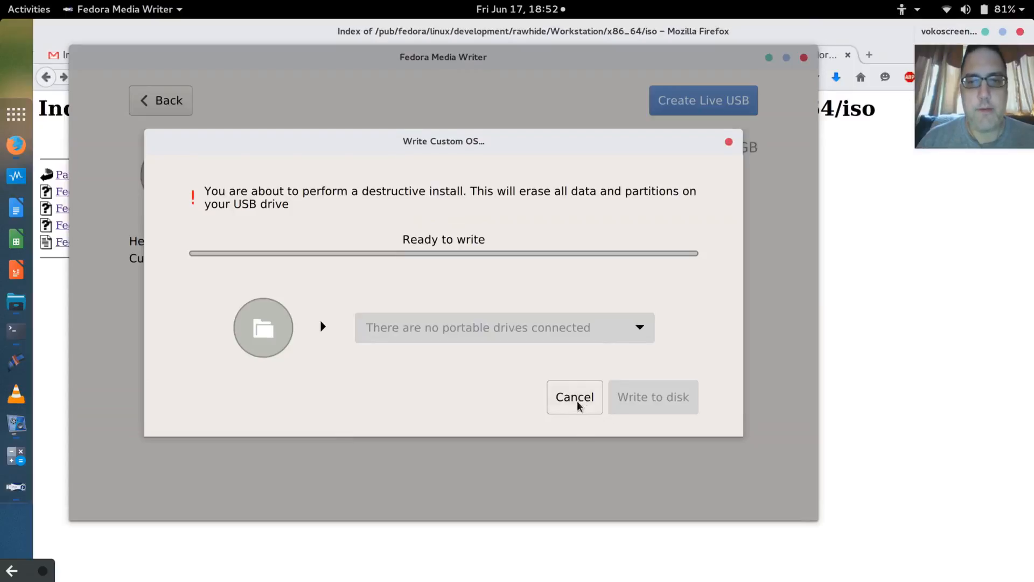
# - Cancel the Write Custom OS dialog
pyautogui.click(573, 396)
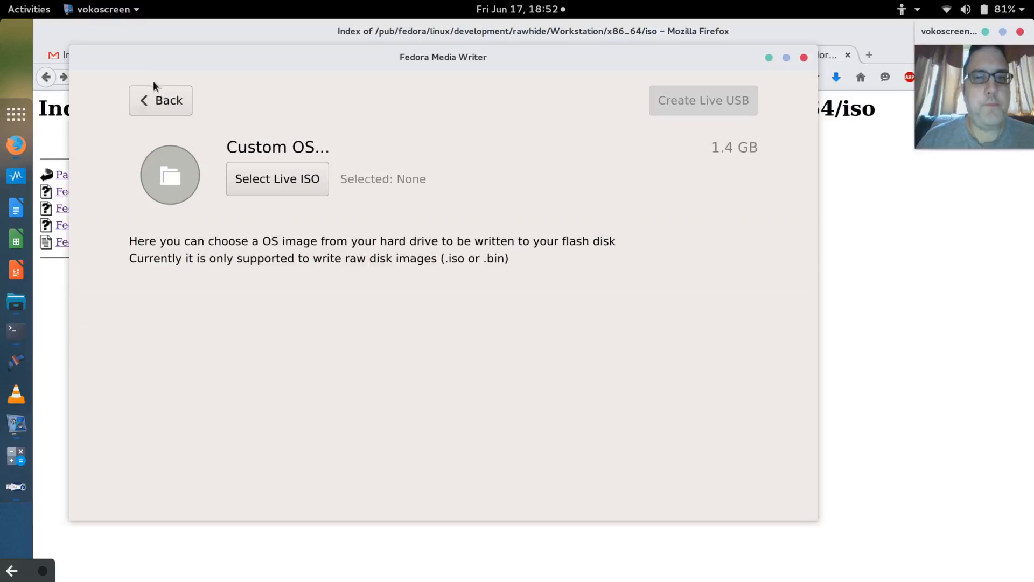
pyautogui.moveTo(16, 302)
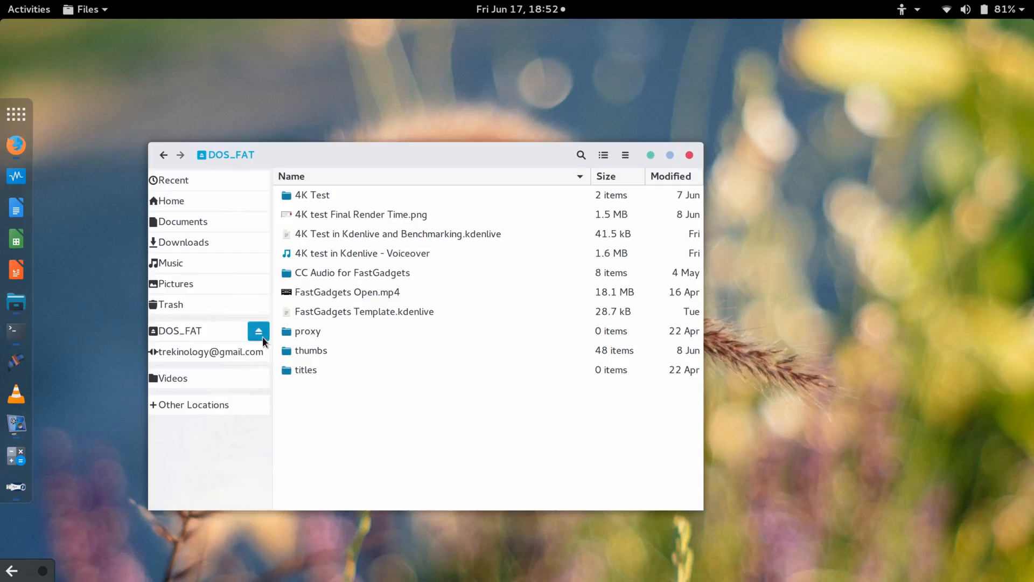
# - Eject the DOS_FAT drive from the Files sidebar
pyautogui.click(258, 330)
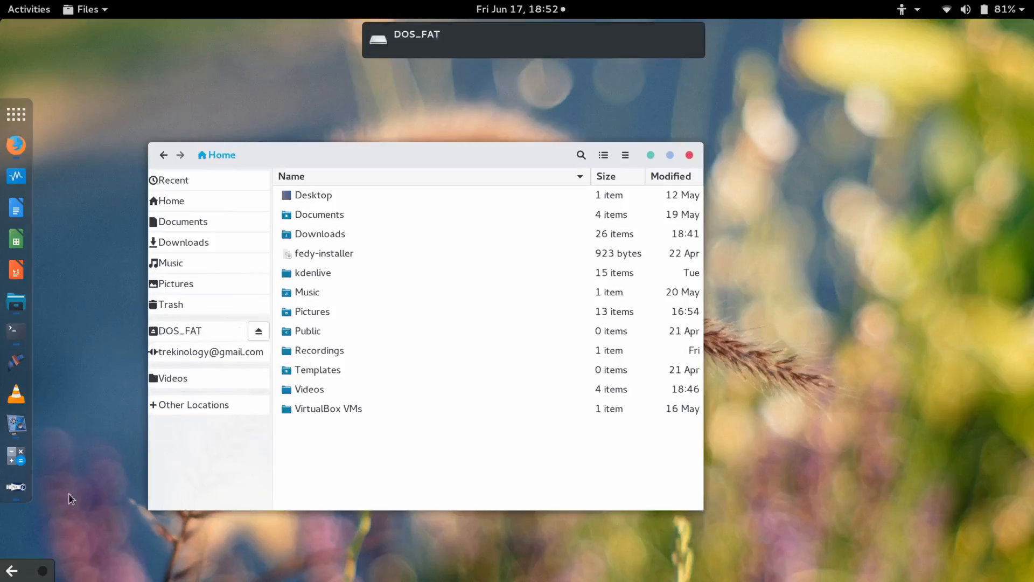
pyautogui.moveTo(15, 487)
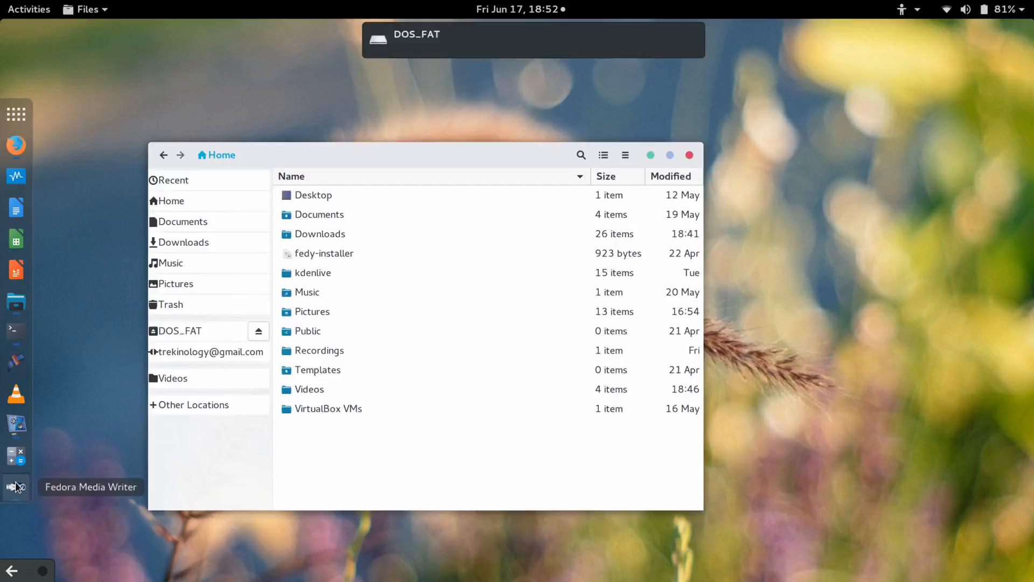
# - Return to Fedora Media Writer and reselect the Rawhide 20160617 Workstation ISO
pyautogui.click(15, 487)
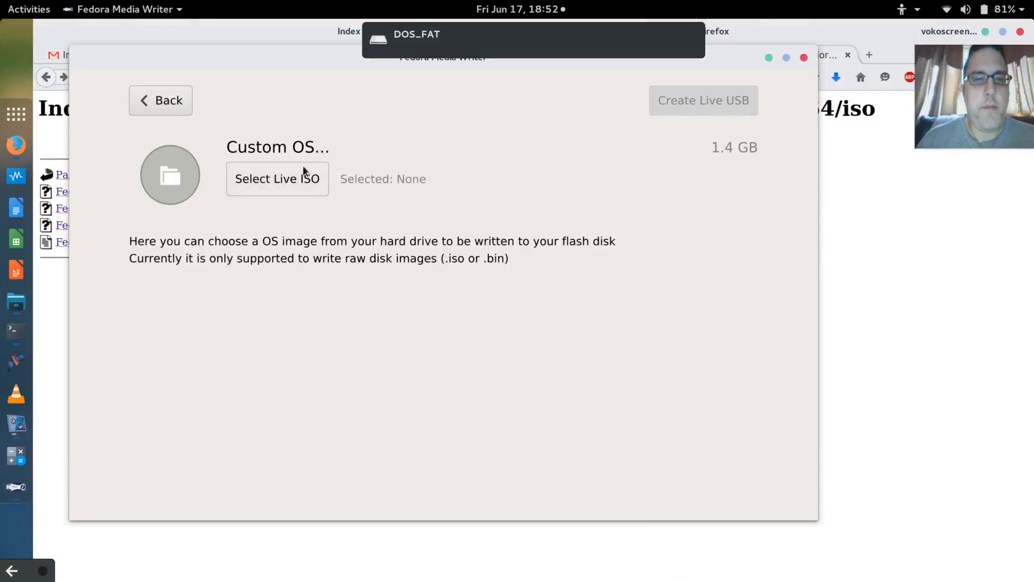
pyautogui.click(277, 178)
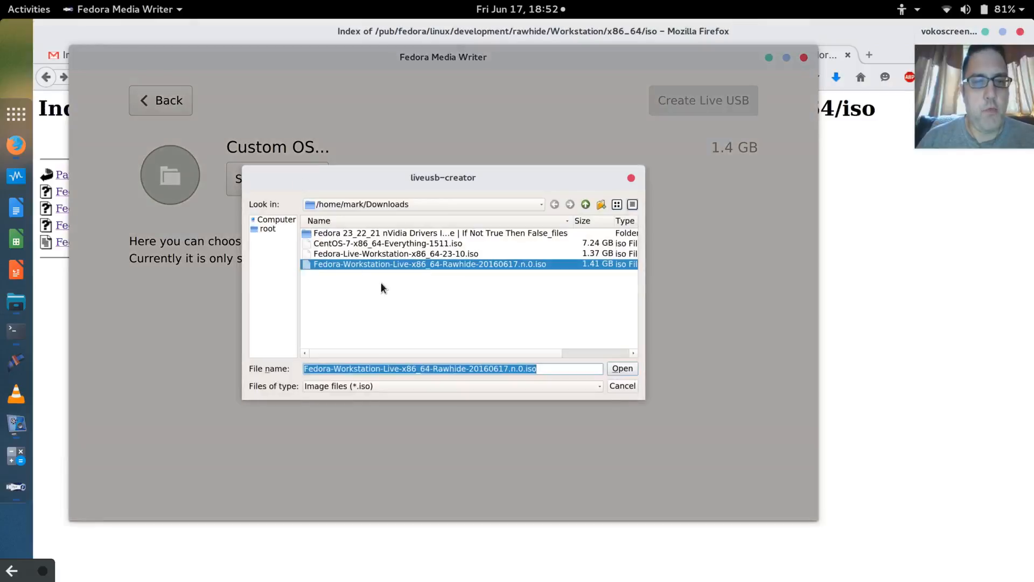
pyautogui.click(621, 368)
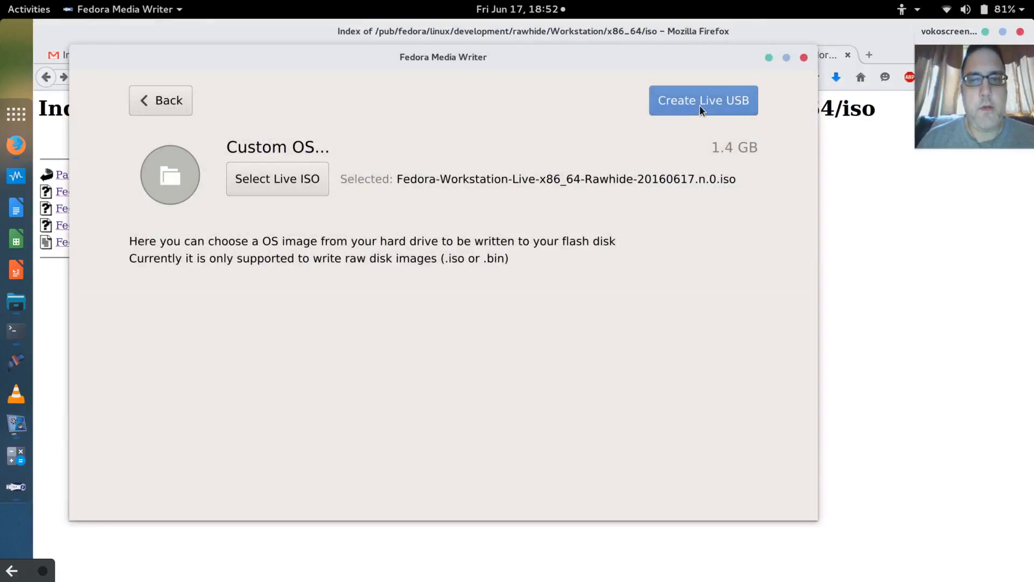
# - Reopen the write dialog for the Rawhide image with Create Live USB
pyautogui.click(702, 100)
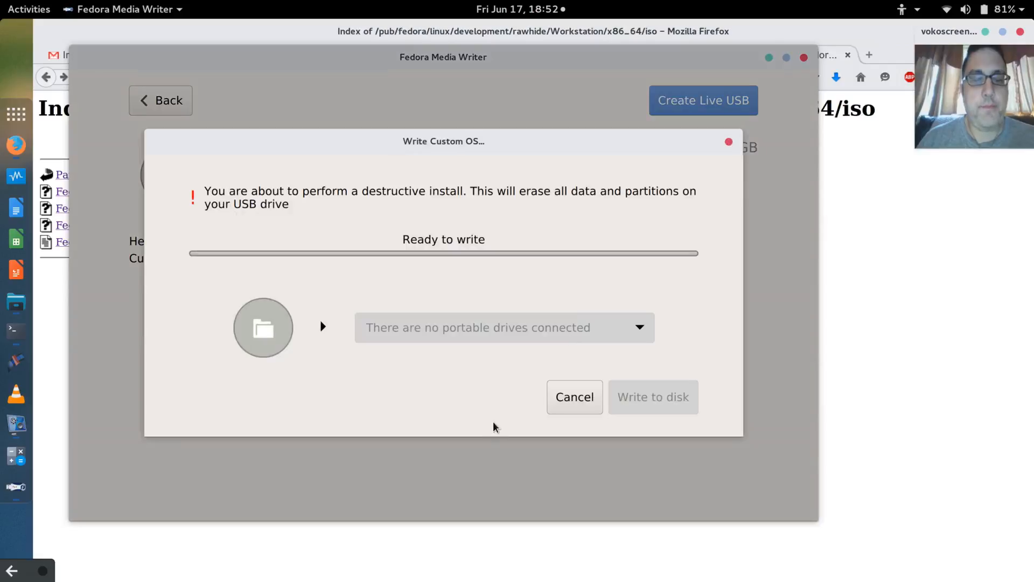
pyautogui.moveTo(411, 379)
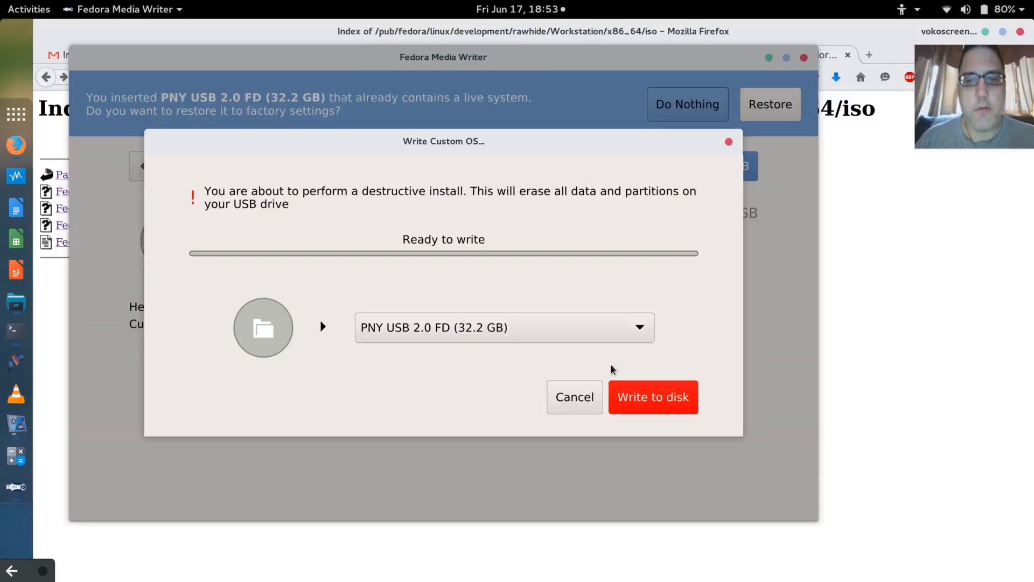
# - Write the Rawhide image to the PNY 32.2 GB drive, then close the finished dialog
pyautogui.click(652, 396)
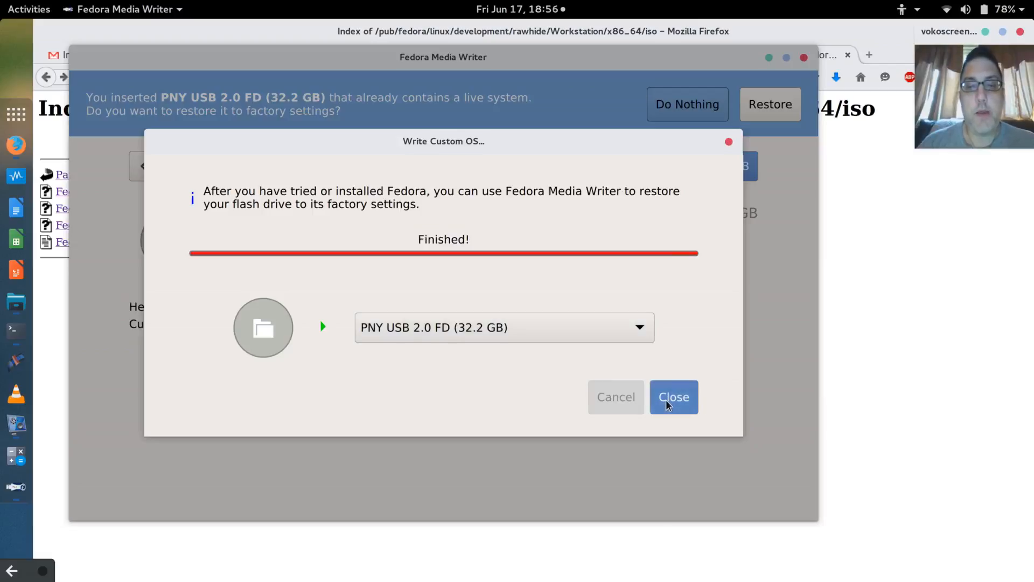
pyautogui.click(673, 396)
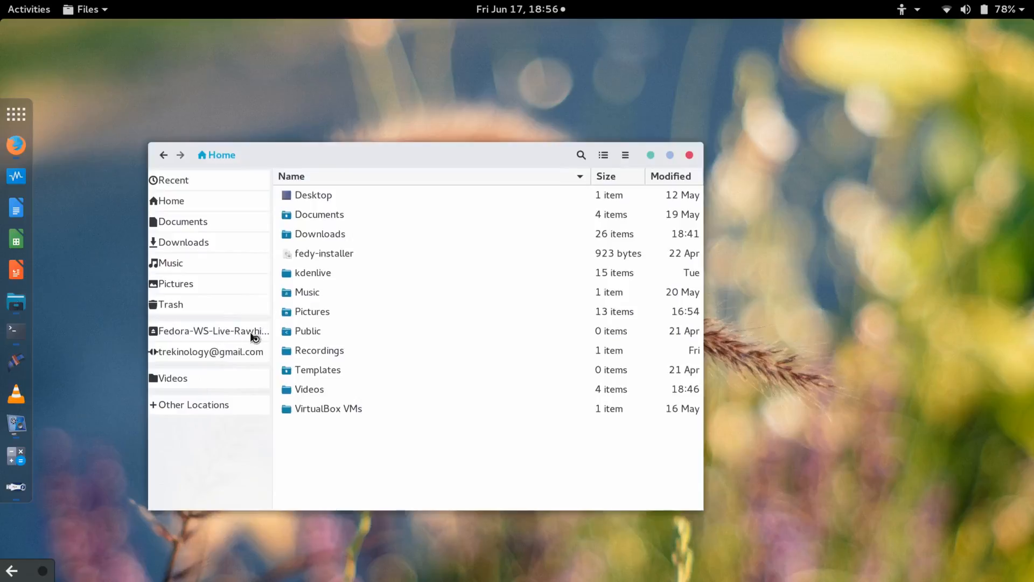
# - Browse the Fedora-WS-Live-Rawhide drive's EFI, images, isolinux and LiveOS folders, then eject it
pyautogui.click(211, 330)
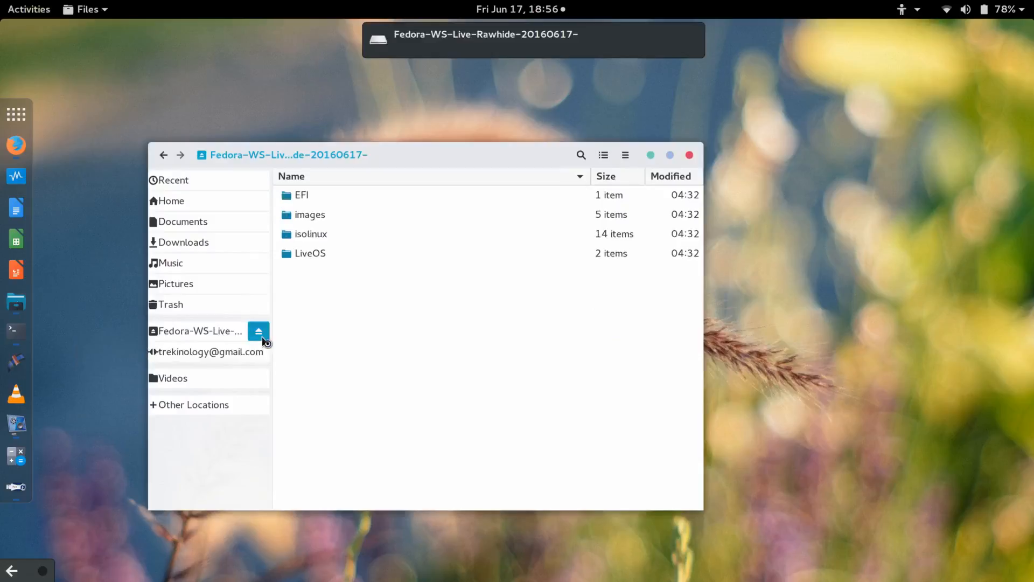
pyautogui.click(258, 331)
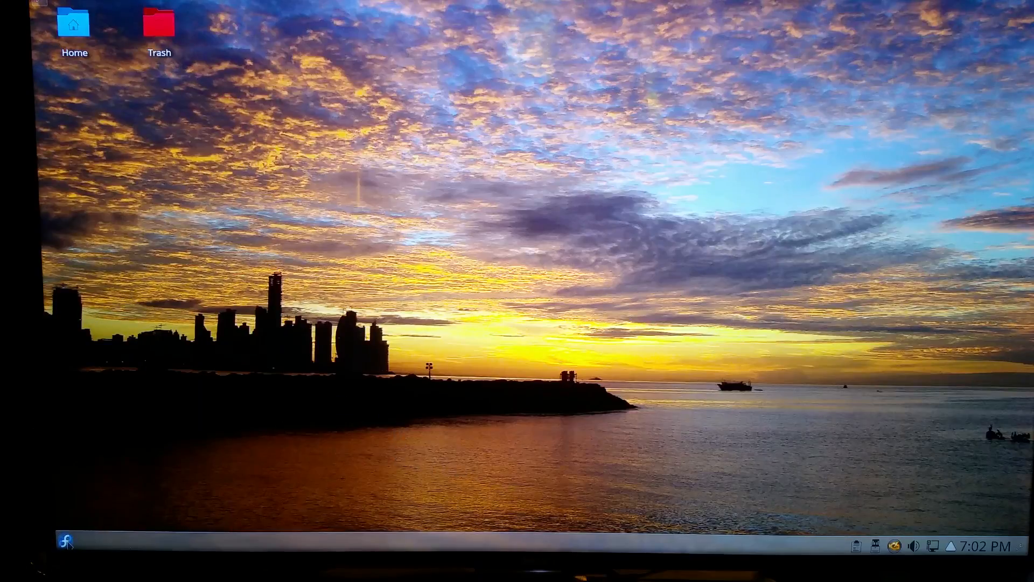
# - Show the launcher's Leave options, with Restart and Shutdown, on the KDE desktop
pyautogui.click(65, 540)
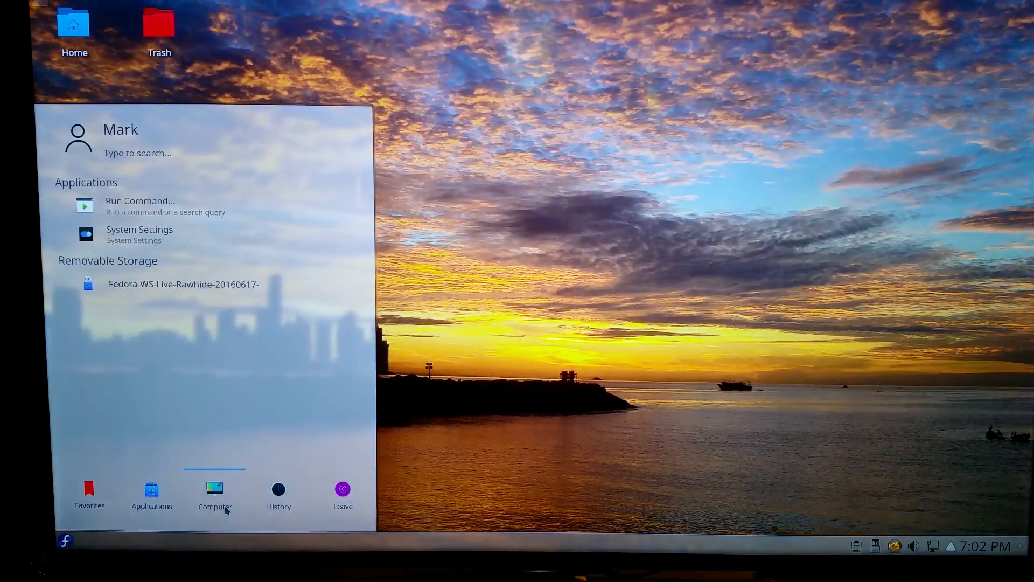
pyautogui.click(343, 494)
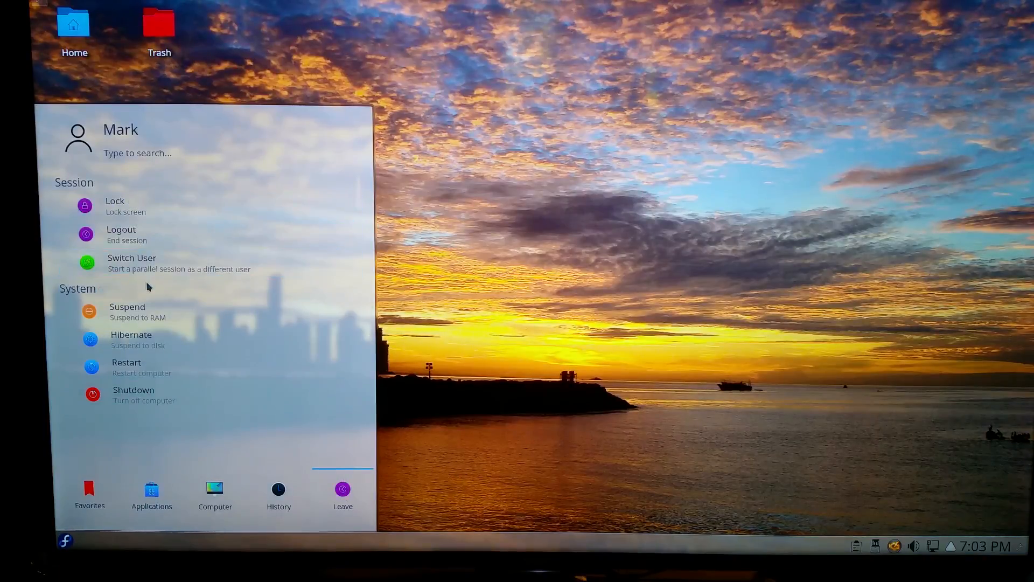
pyautogui.moveTo(151, 394)
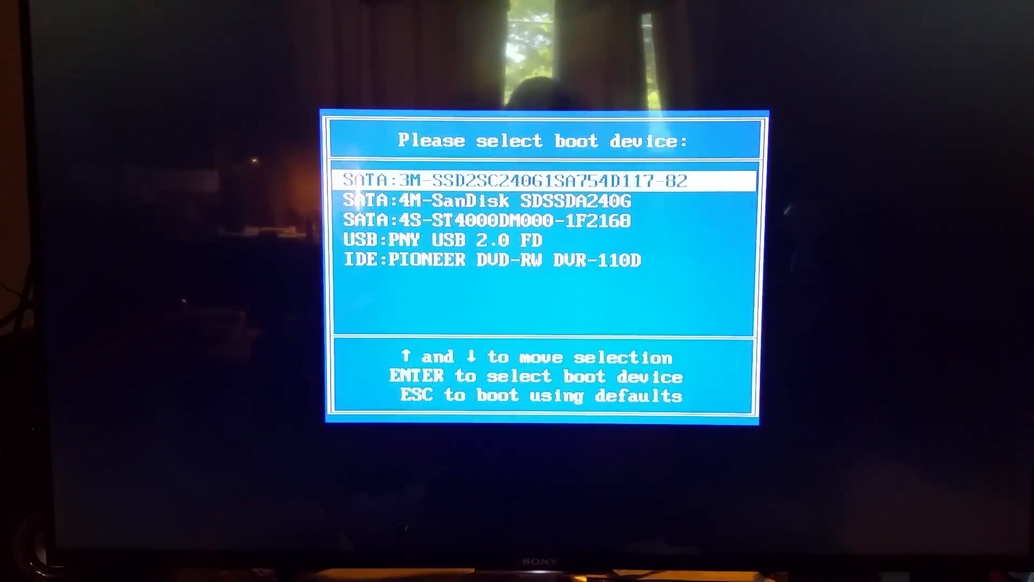
# - Highlight USB:PNY USB 2.0 FD in the boot menu and boot from it
pyautogui.press('Down')
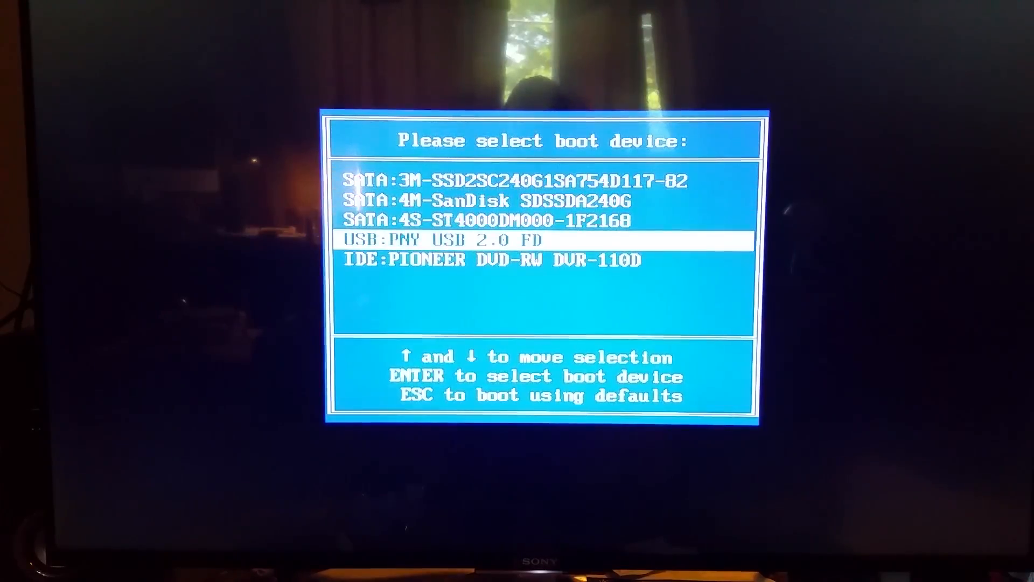
pyautogui.press('enter')
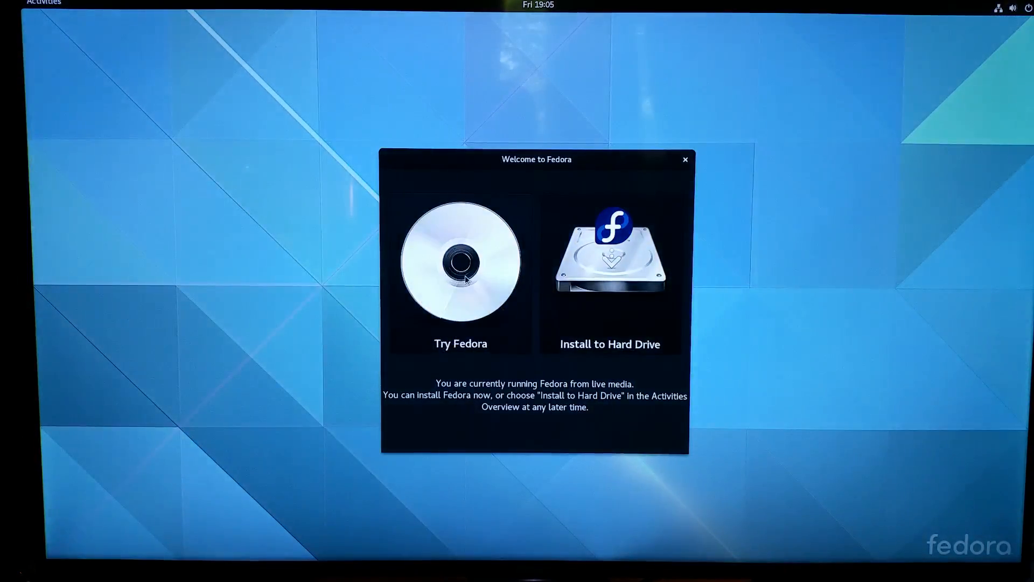
# - Choose Try Fedora, close the welcome window, and open the Activities overview
pyautogui.click(459, 270)
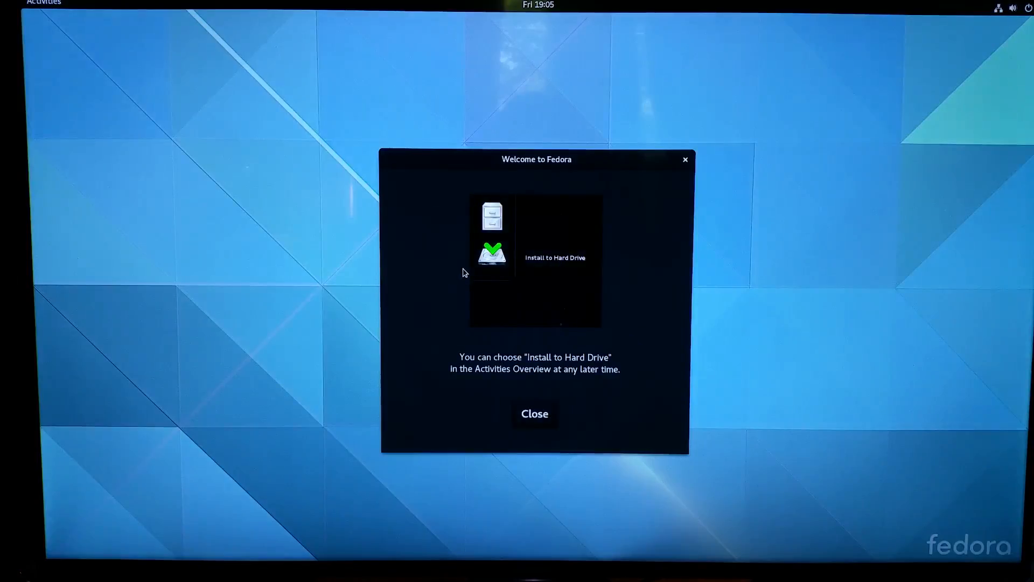
pyautogui.moveTo(560, 420)
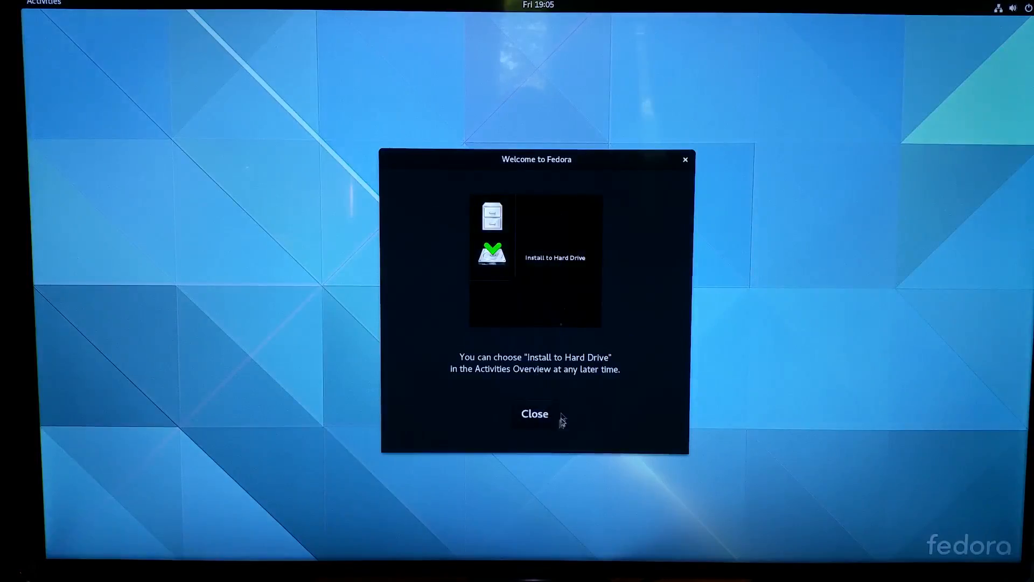
pyautogui.click(534, 414)
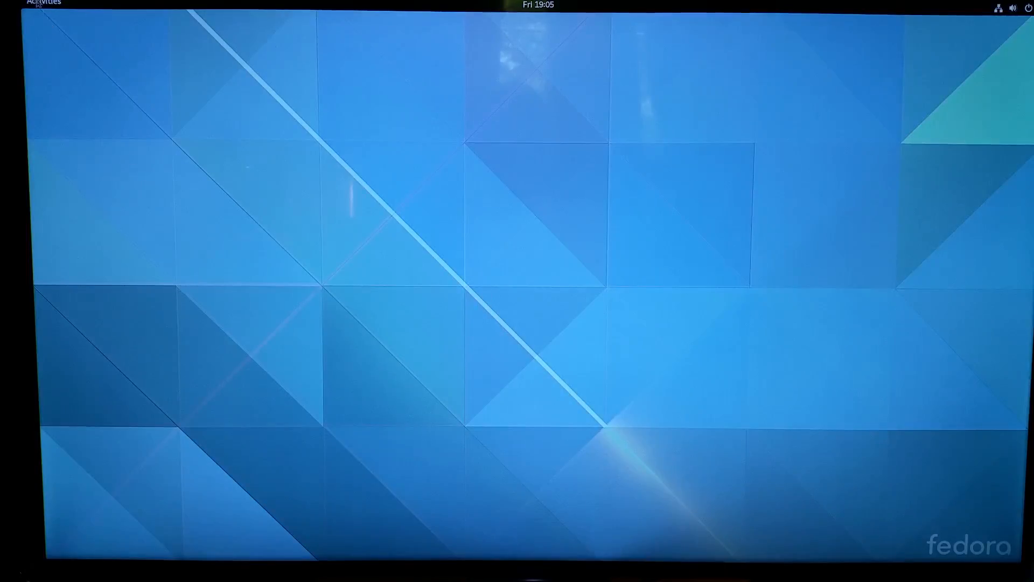
pyautogui.click(43, 4)
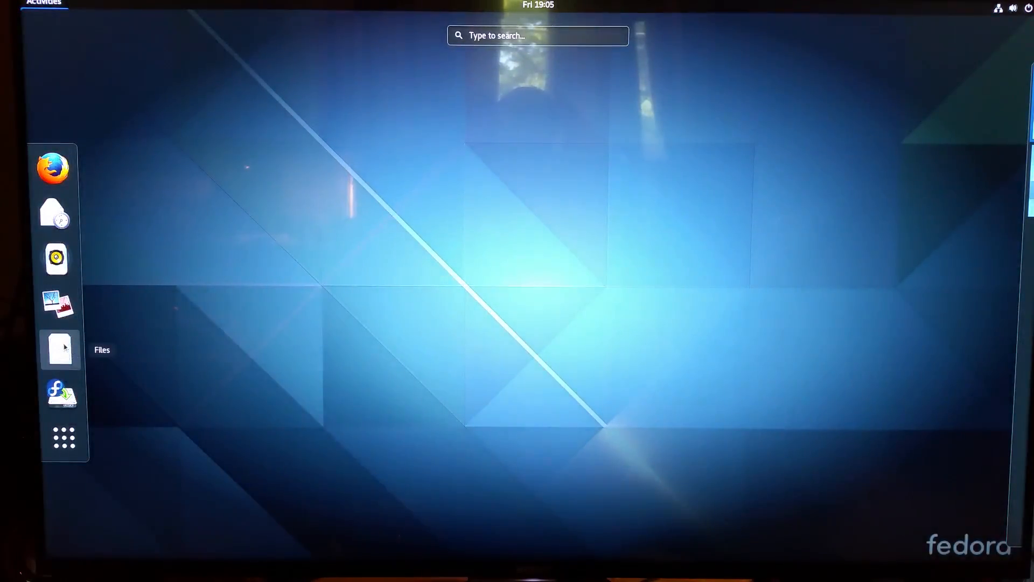
# - Launch Files and view Other Locations, listing the 177 GB, 239 GB and Anaconda volumes
pyautogui.click(59, 348)
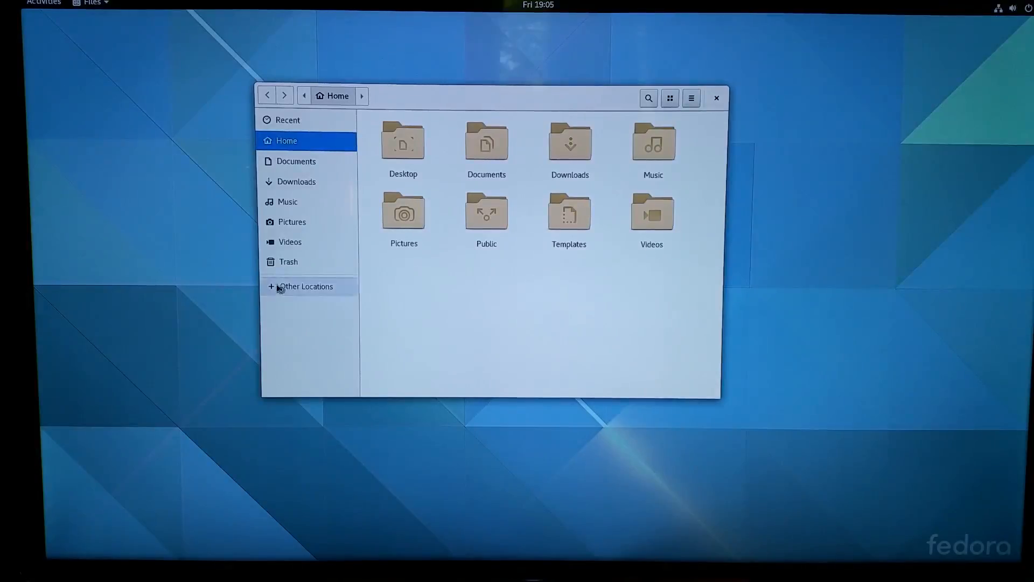
pyautogui.click(305, 286)
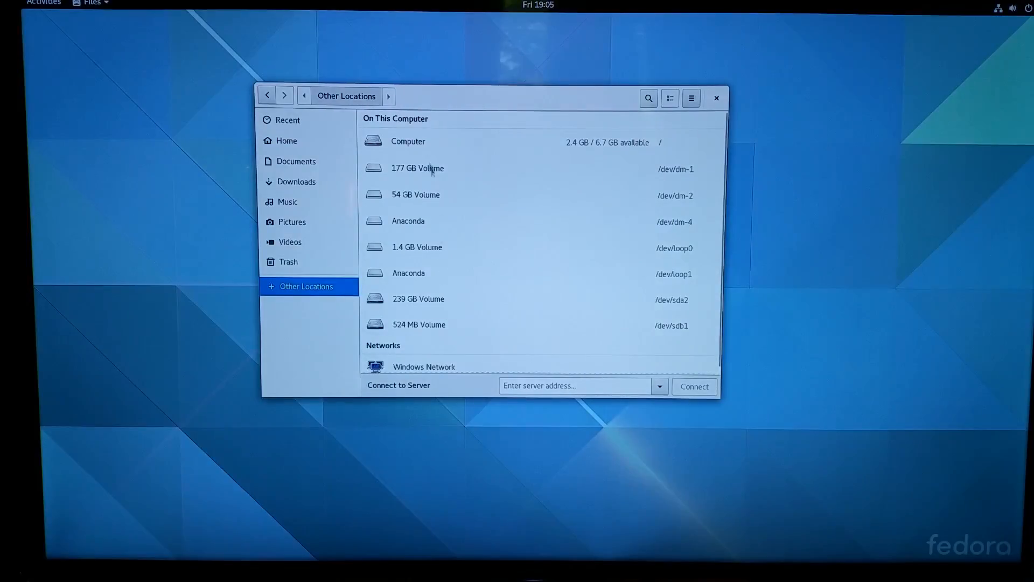
pyautogui.moveTo(419, 191)
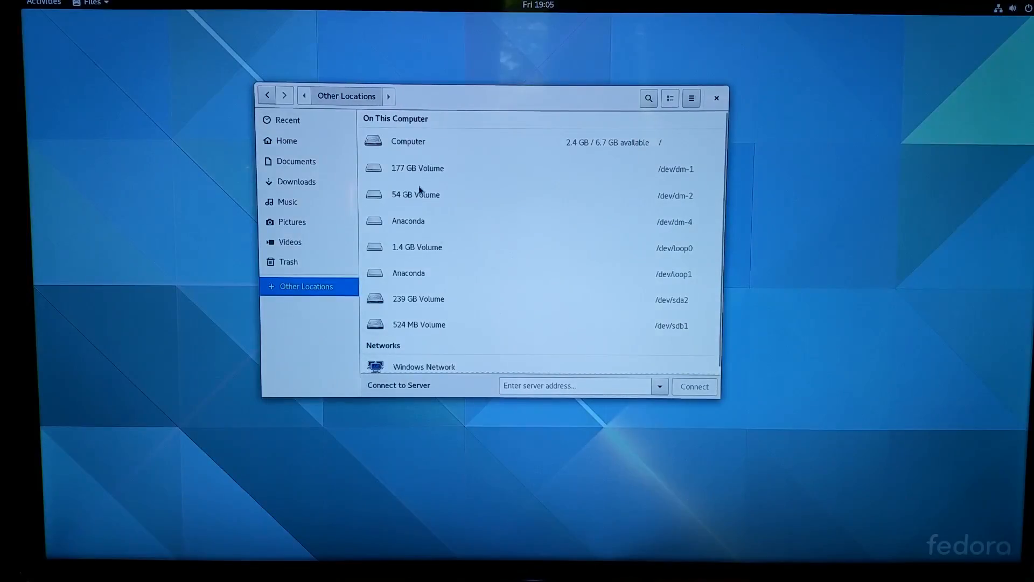
pyautogui.moveTo(461, 252)
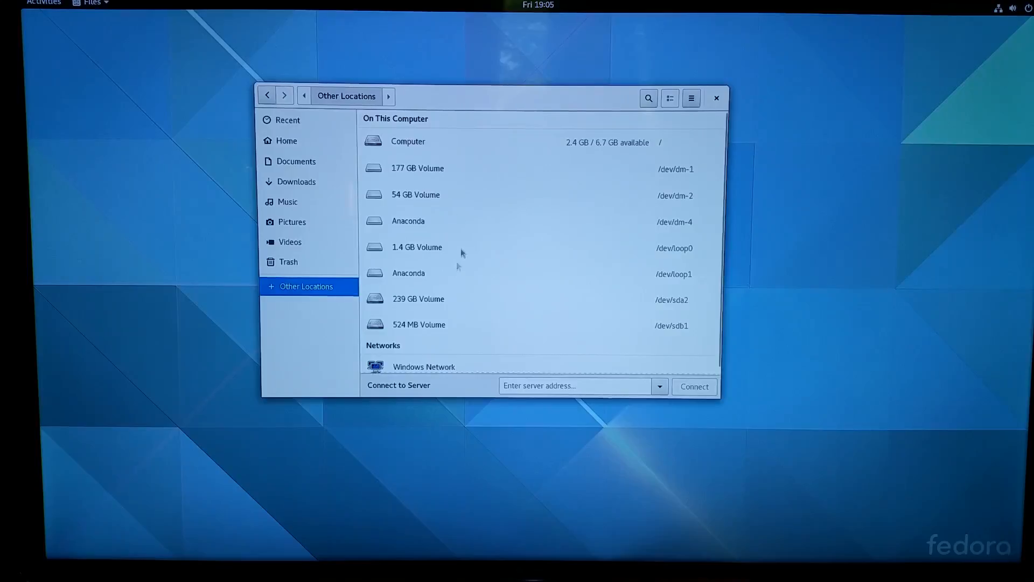
pyautogui.moveTo(434, 197)
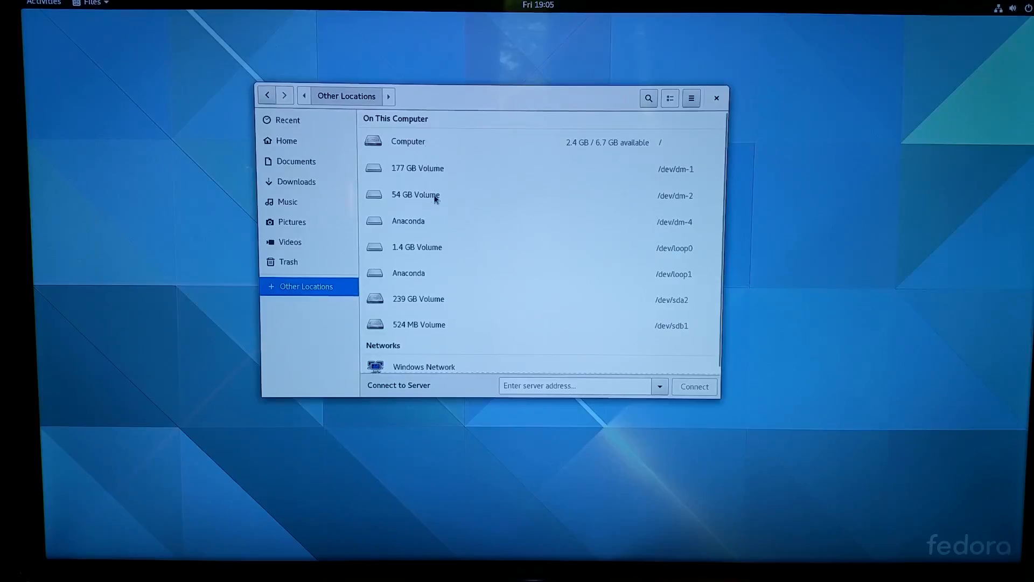
pyautogui.moveTo(533, 174)
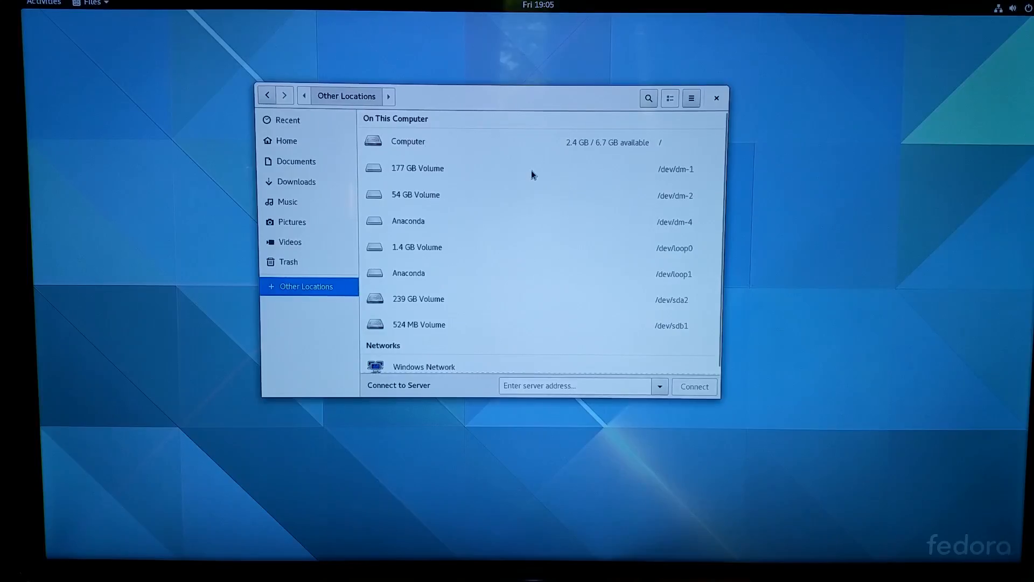
pyautogui.moveTo(553, 345)
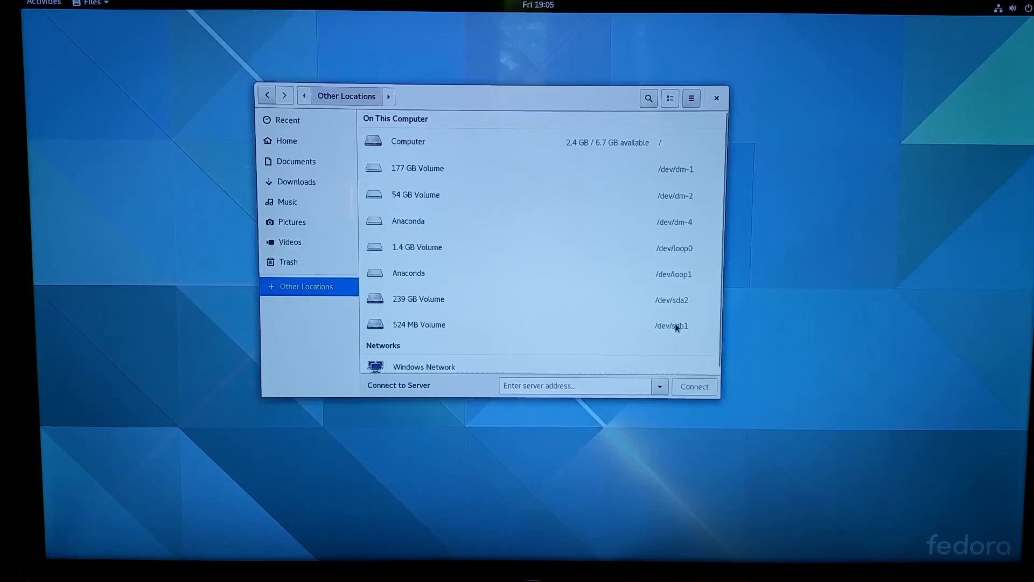
pyautogui.moveTo(681, 338)
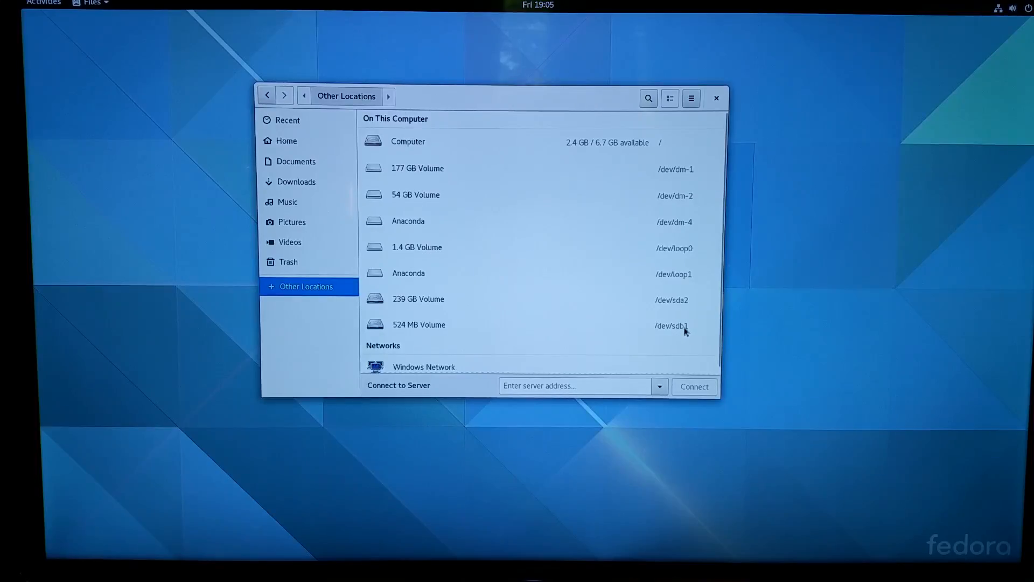
pyautogui.moveTo(682, 333)
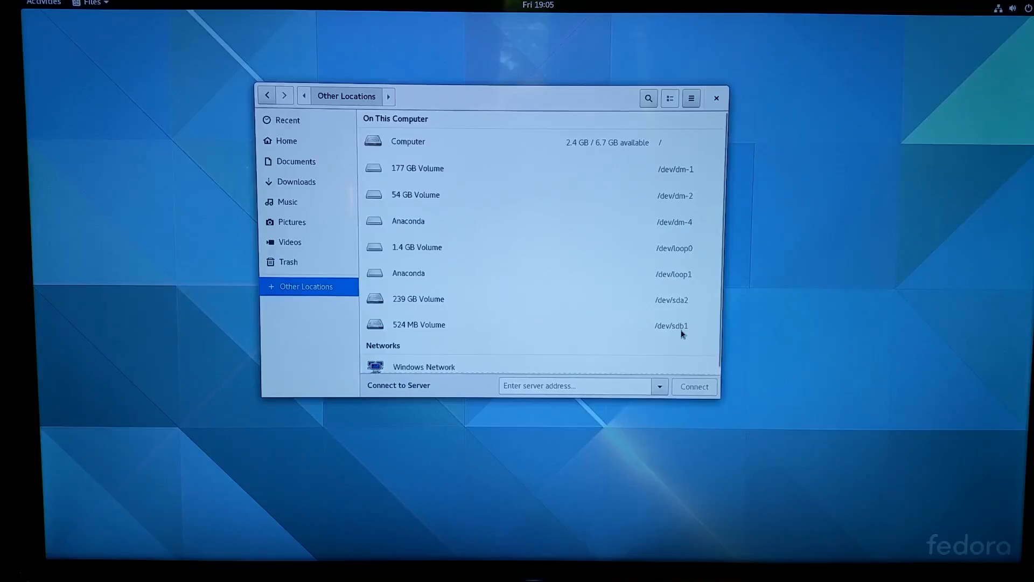
pyautogui.moveTo(685, 312)
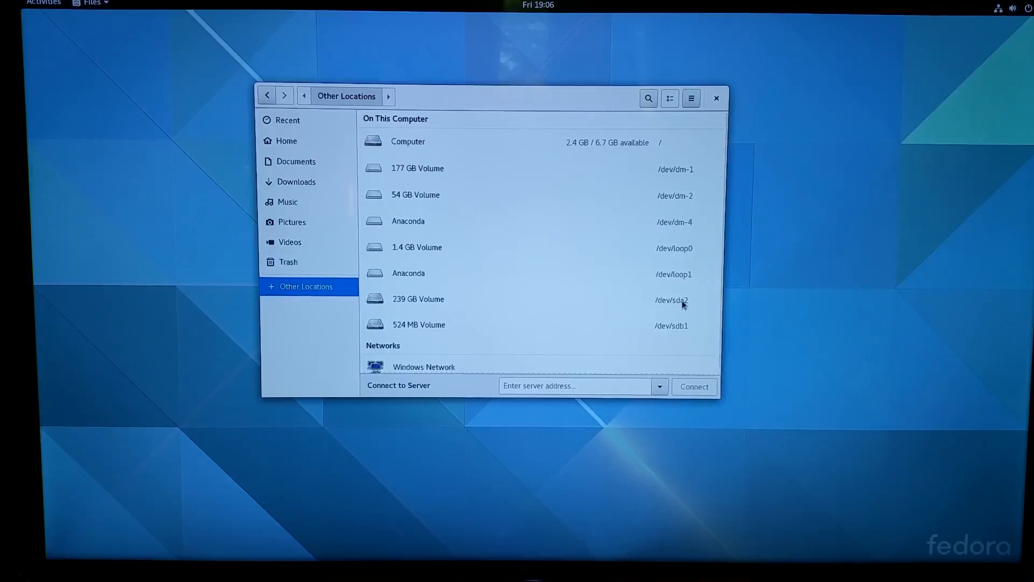
pyautogui.moveTo(414, 177)
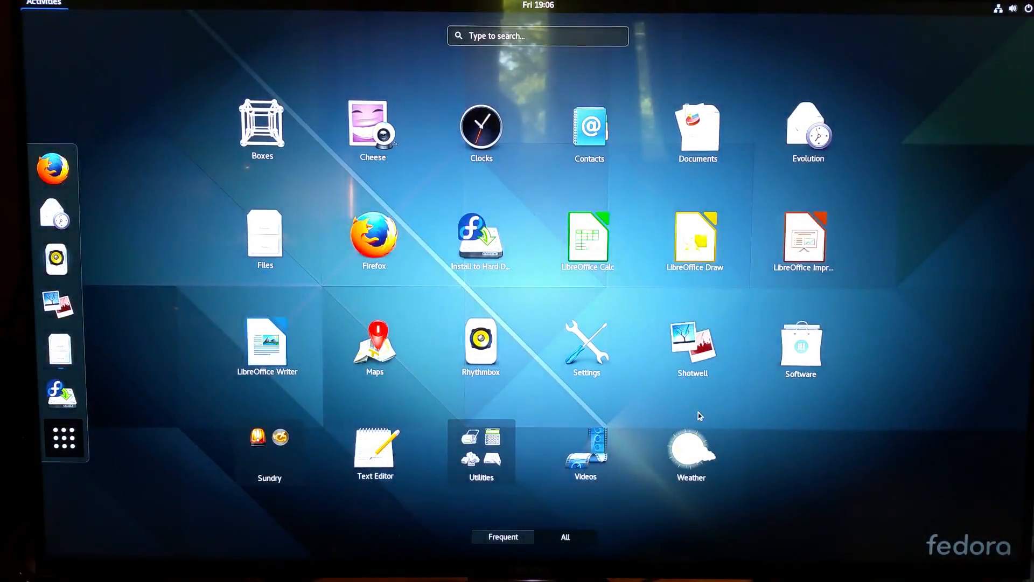
# - Launch Terminal via a 'term' search and start a root shell with sudo bash
pyautogui.write('term')
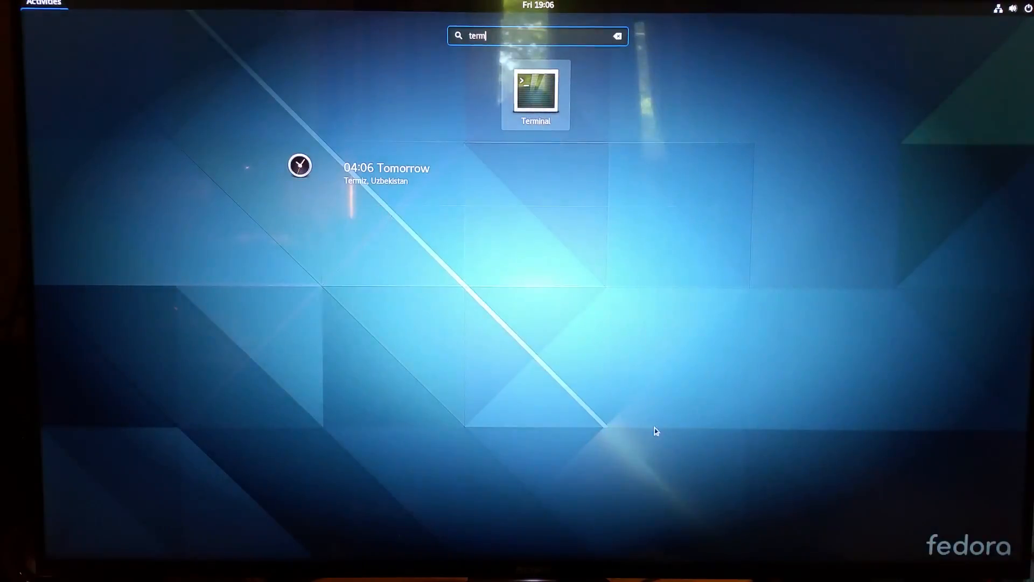
pyautogui.click(536, 92)
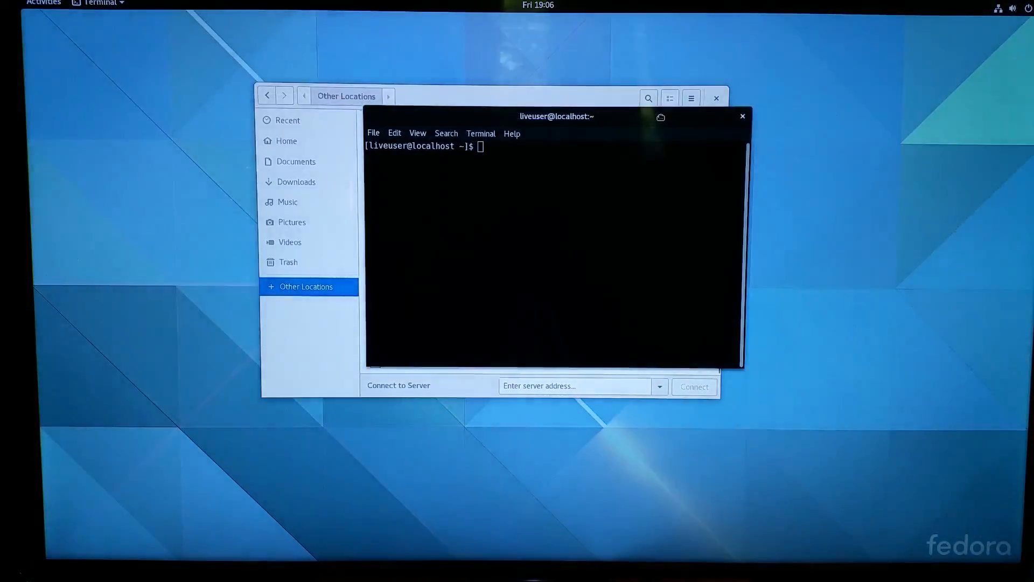
pyautogui.write('sudo bash')
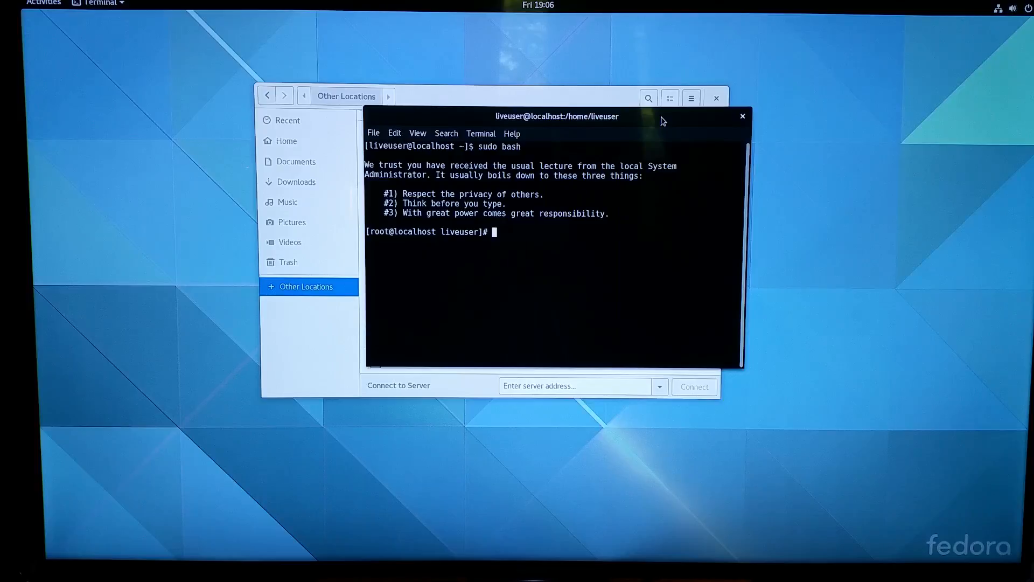
# - Run parted on /dev/sda and print its 240GB msdos table of NTFS partitions
pyautogui.write('p')
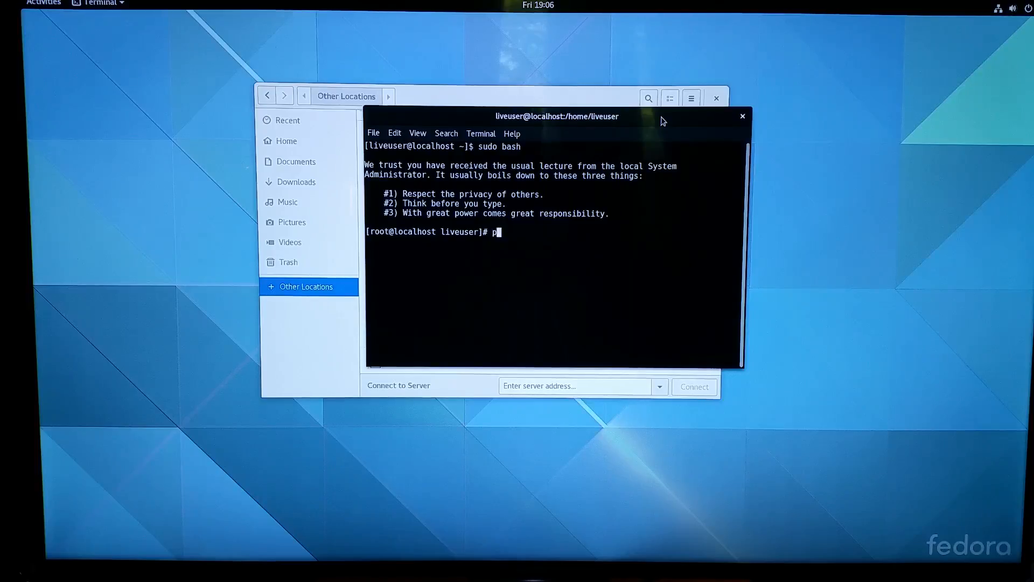
pyautogui.write('arted')
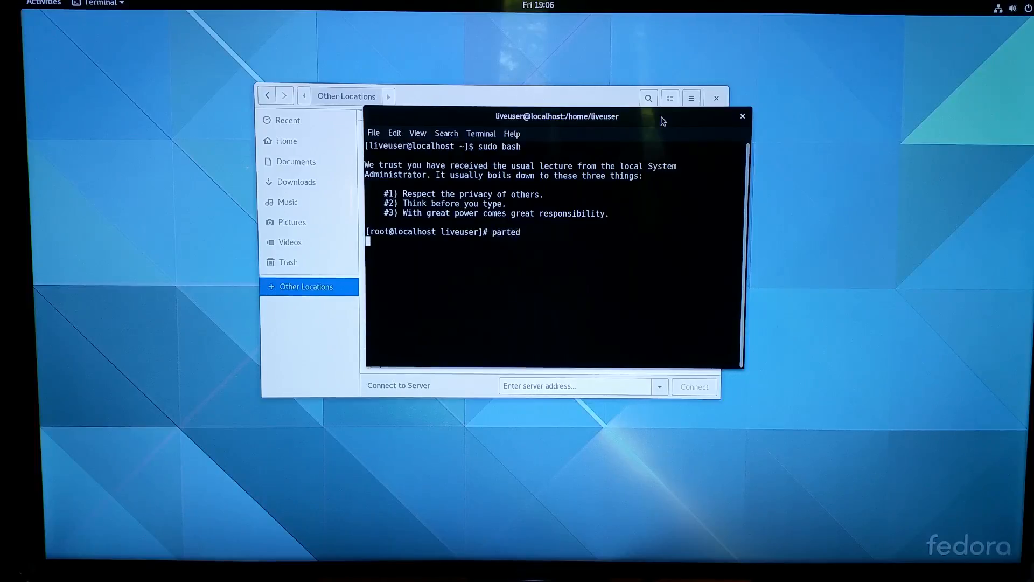
pyautogui.press('Return')
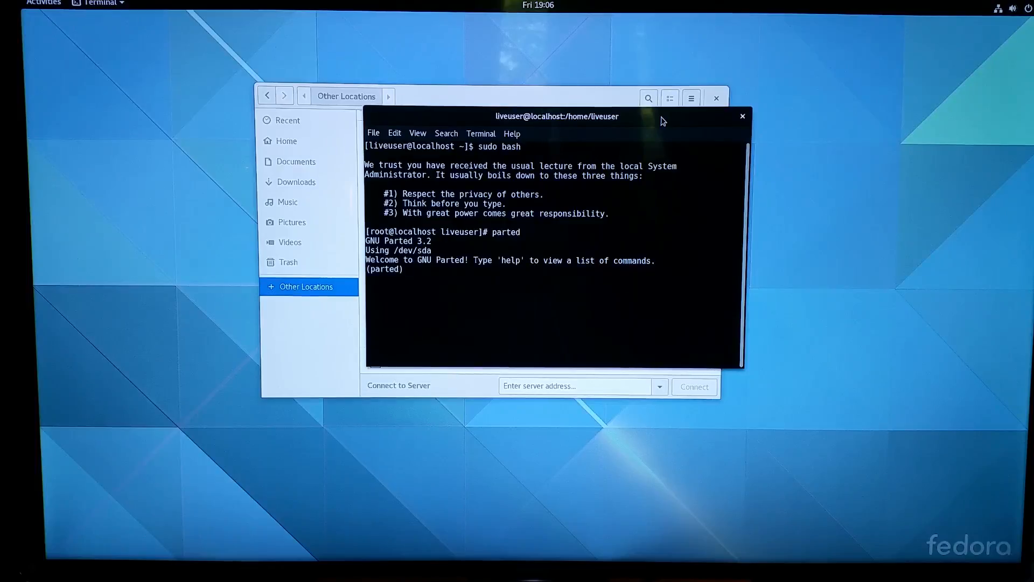
pyautogui.write('p')
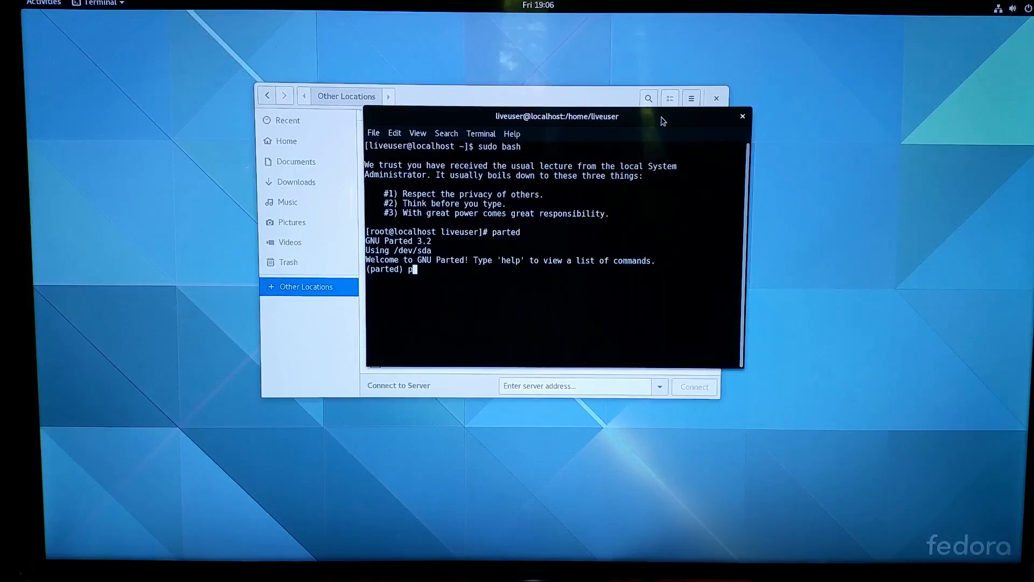
pyautogui.write('print')
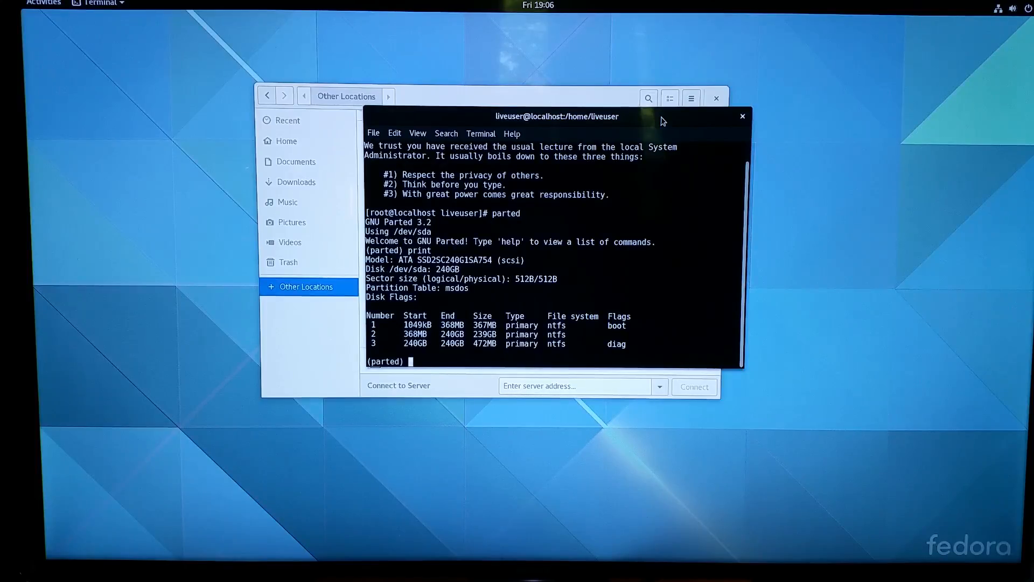
# - Run parted's help, then 'print devices' to list /dev/sda, sdb, sdc and sdd
pyautogui.write('help')
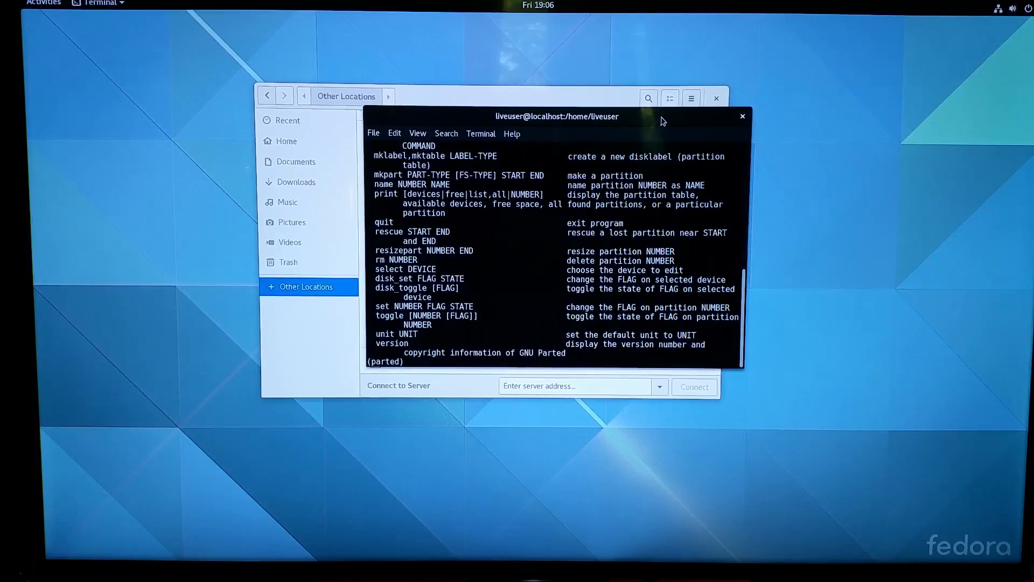
pyautogui.write('pr')
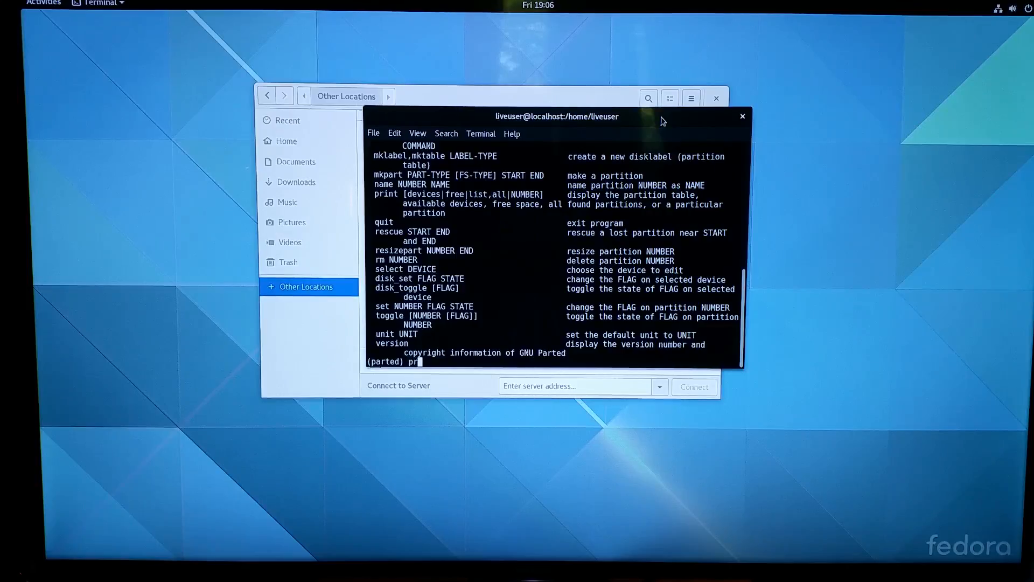
pyautogui.write('int')
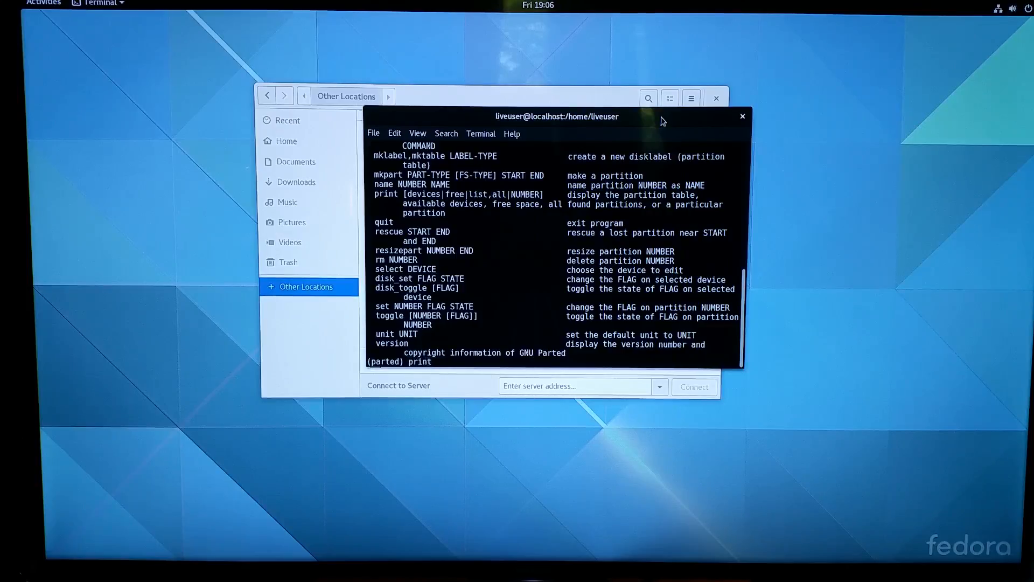
pyautogui.write('devic')
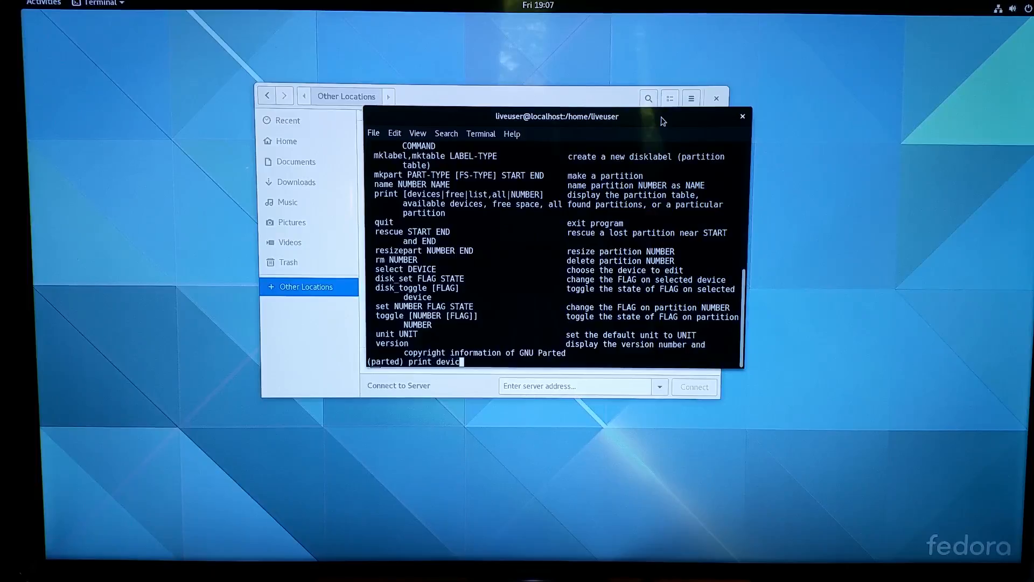
pyautogui.press('Return')
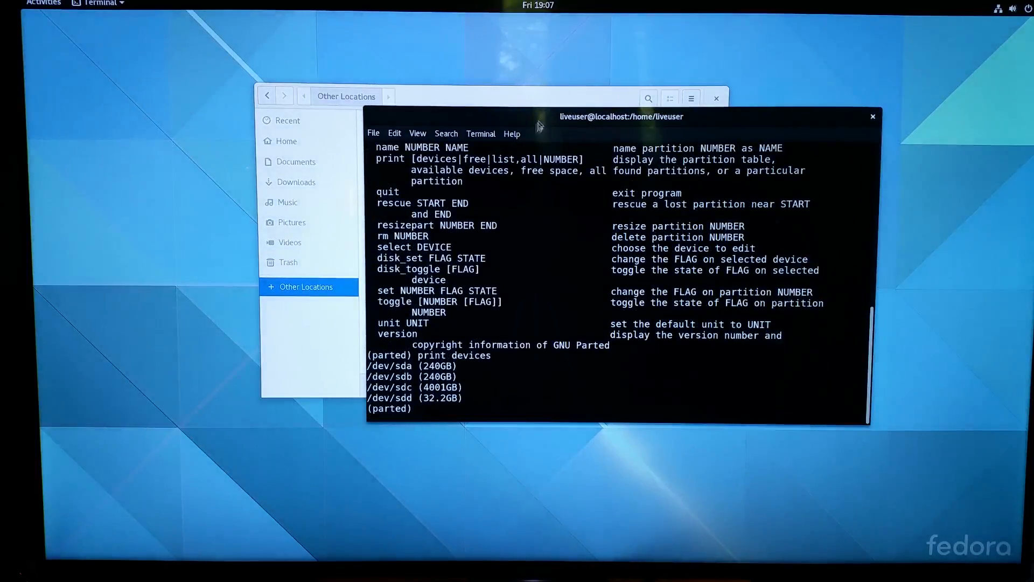
# - Move the Terminal window left, rerun parted's help and scroll through its output
pyautogui.moveTo(620, 117); pyautogui.dragTo(572, 93)
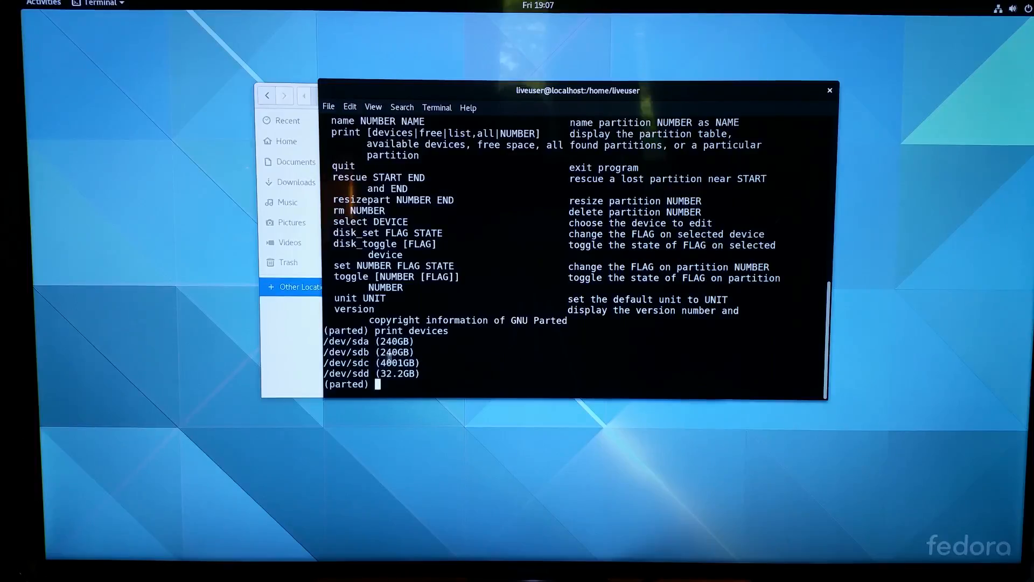
pyautogui.moveTo(472, 352)
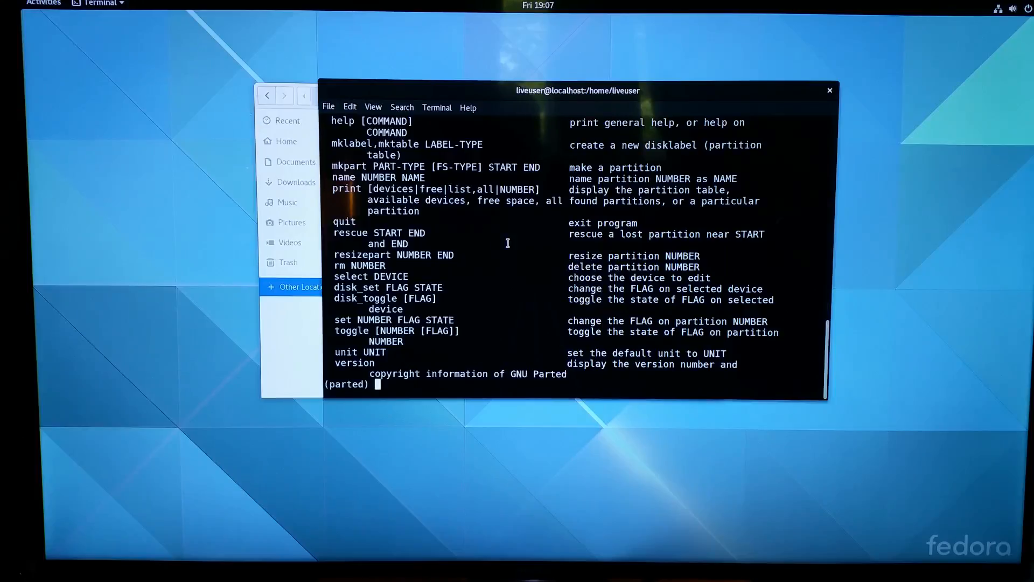
pyautogui.write('help')
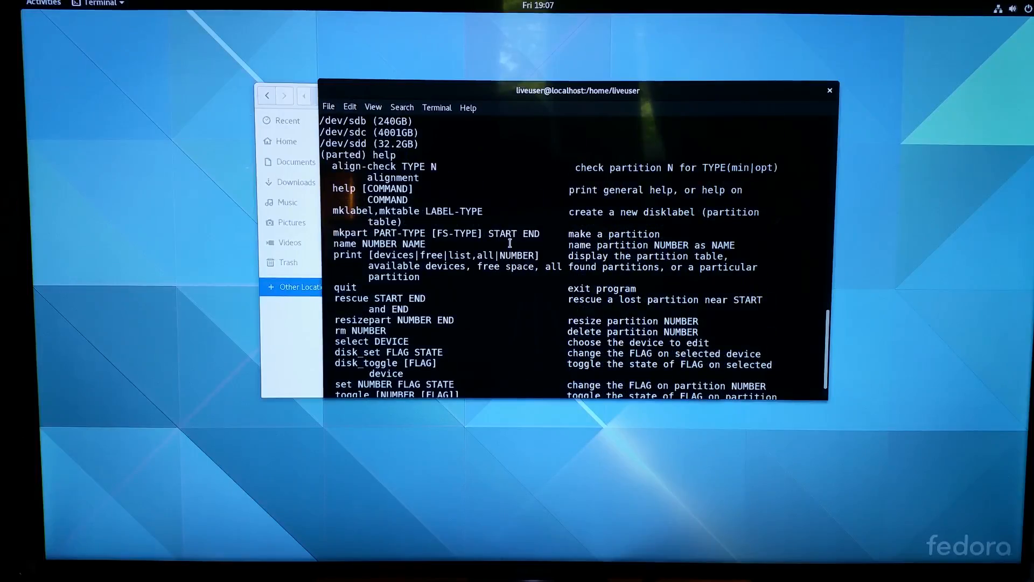
pyautogui.scroll(-3)
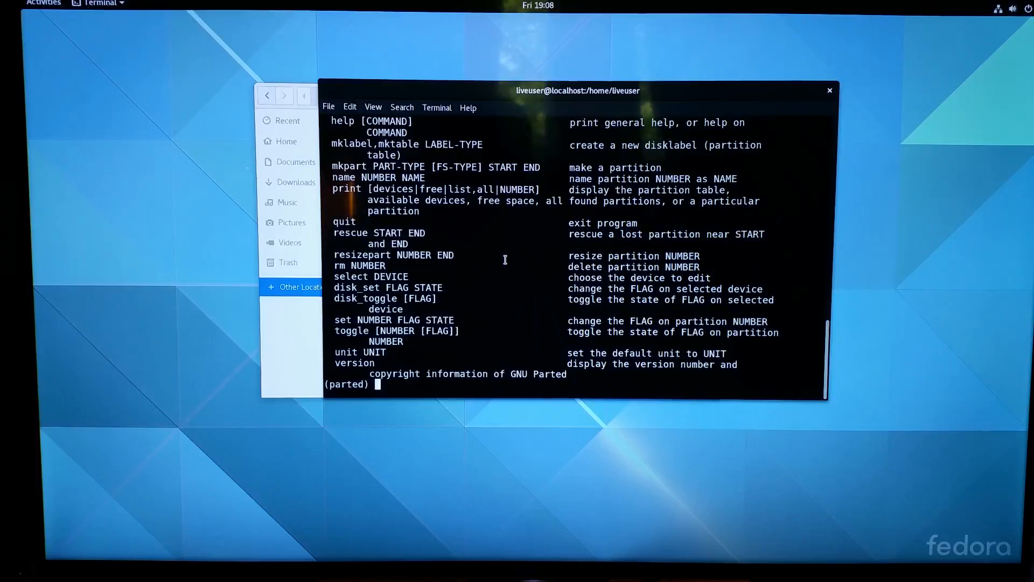
# - Select /dev/sdc in parted and print its 4001GB GPT table of LDM partitions
pyautogui.write('seke')
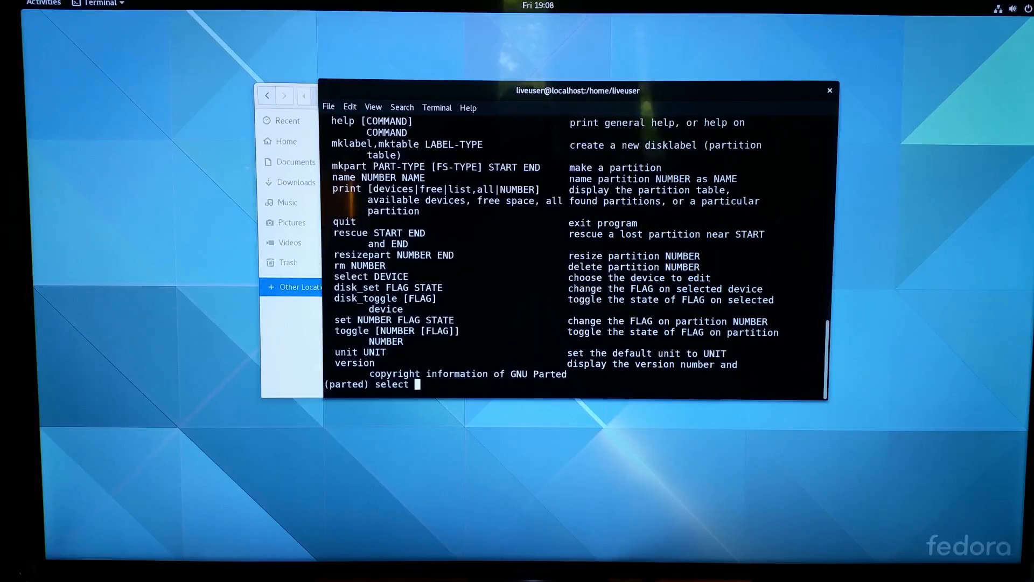
pyautogui.write('/de')
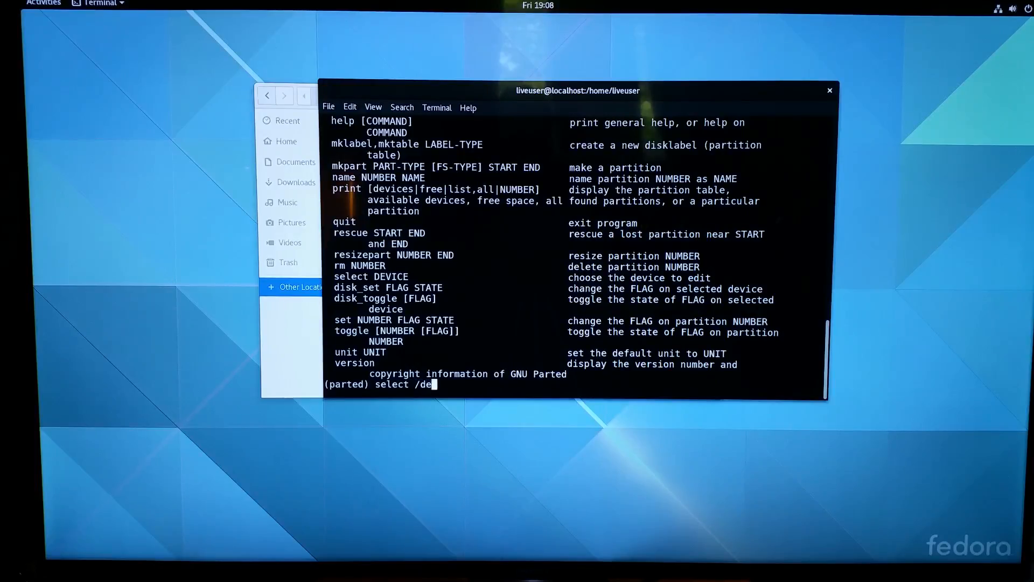
pyautogui.write('v/sdc')
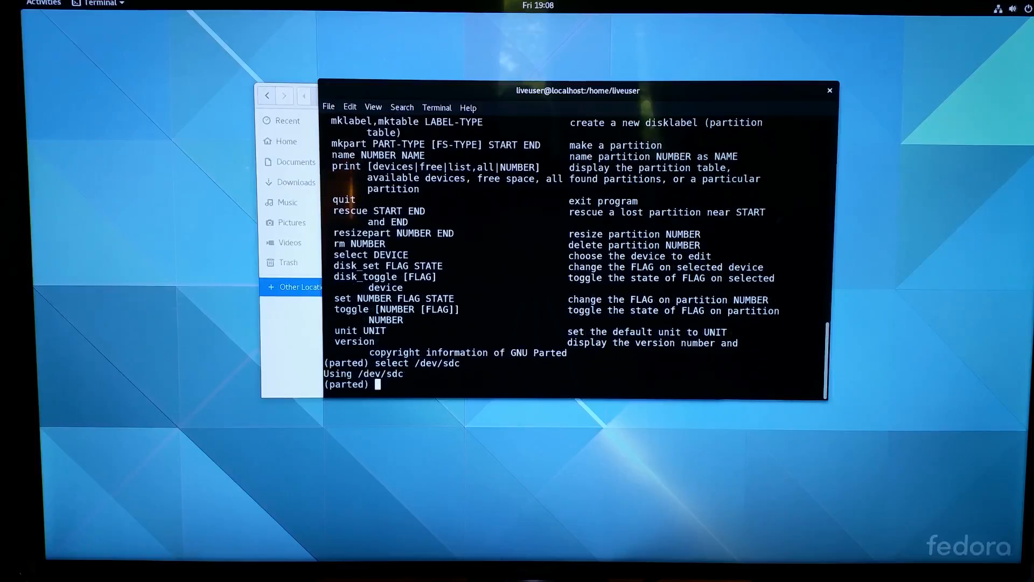
pyautogui.write('print')
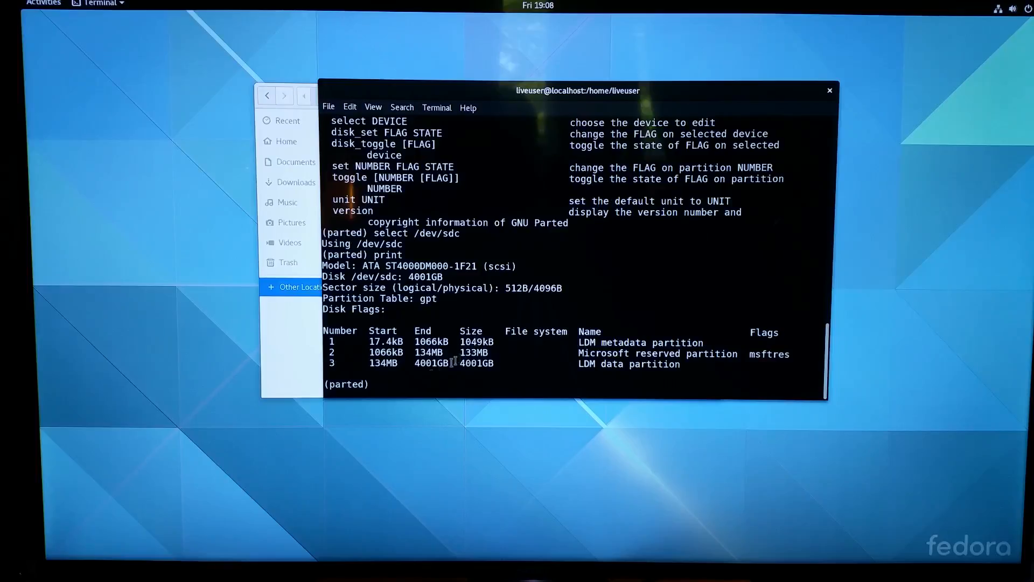
pyautogui.moveTo(405, 362)
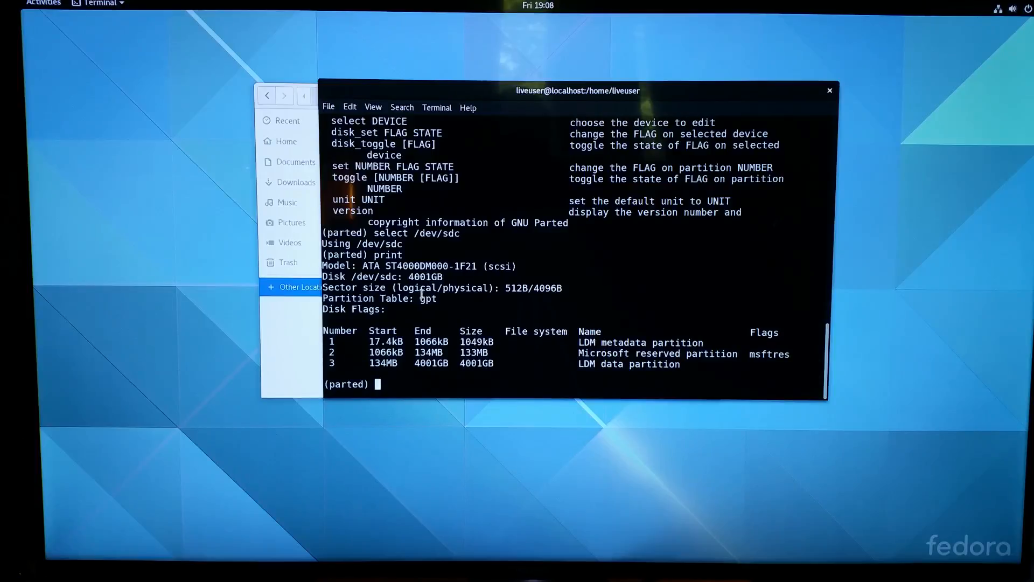
pyautogui.moveTo(420, 300)
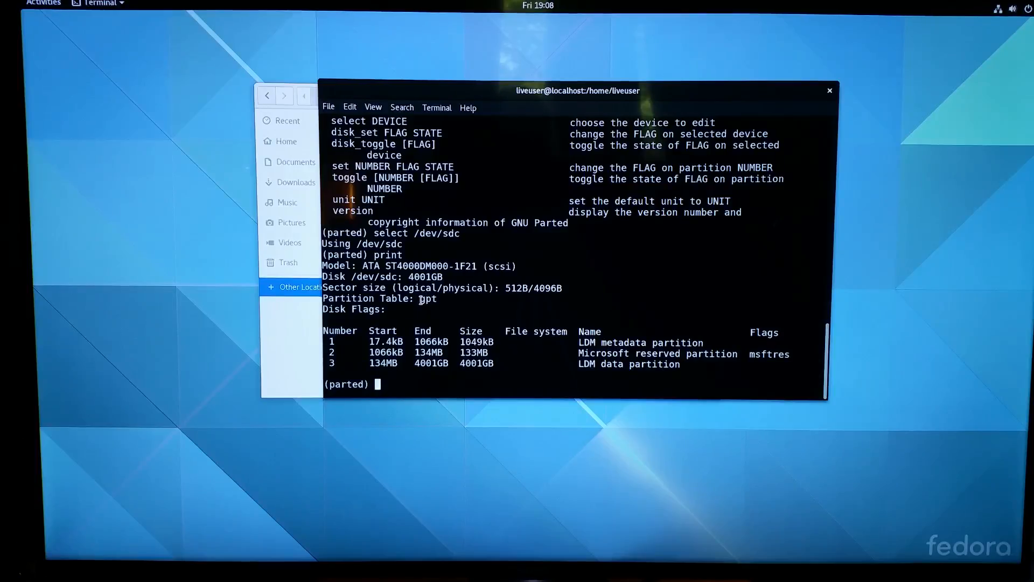